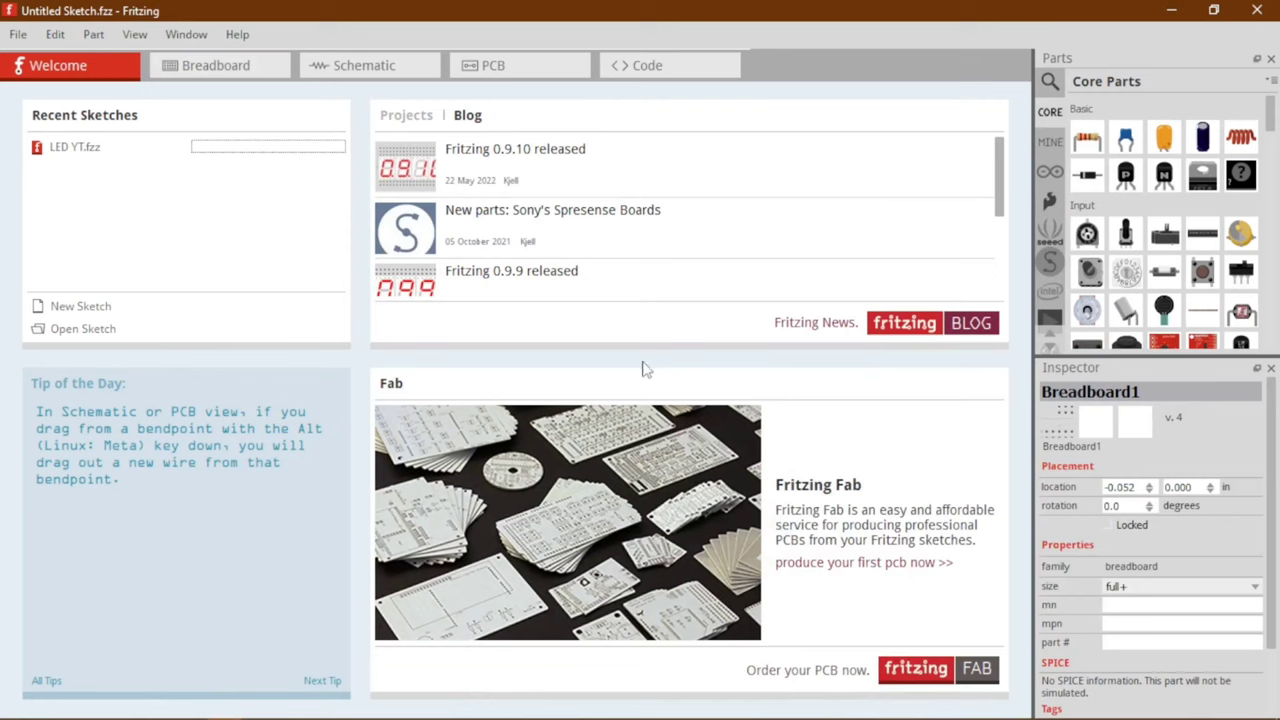
pyautogui.moveTo(452, 367)
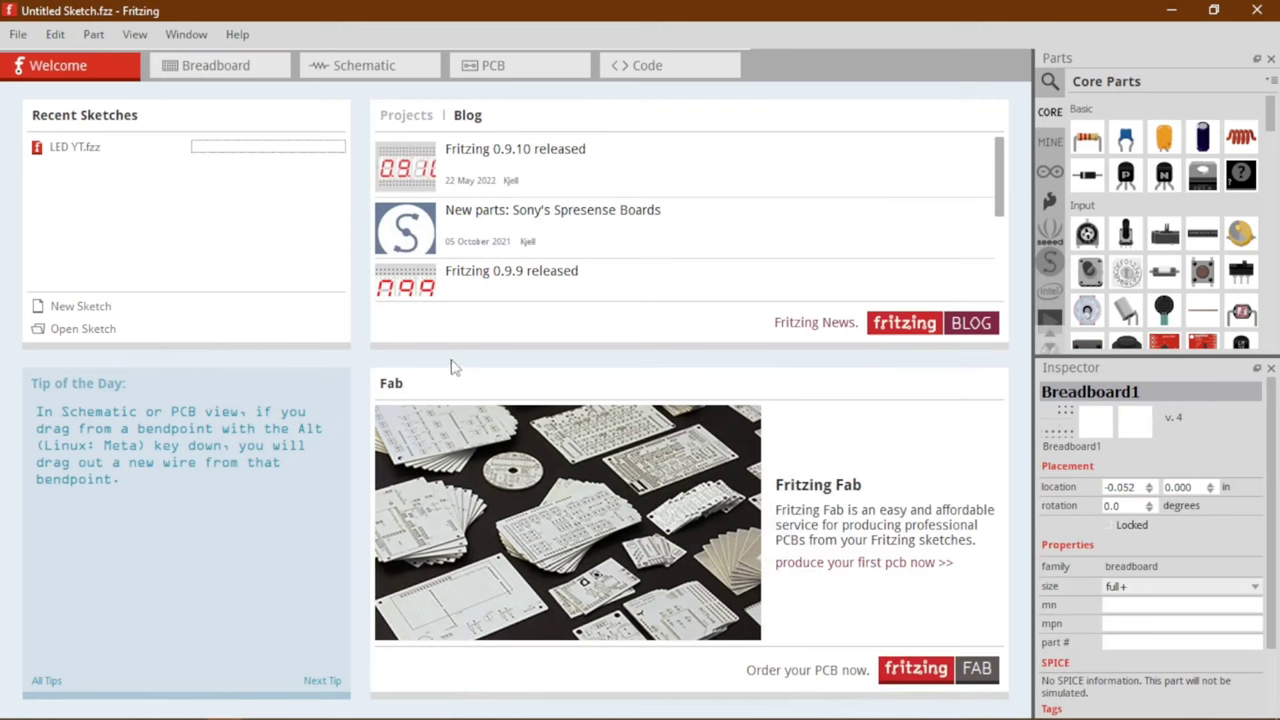
pyautogui.moveTo(335, 304)
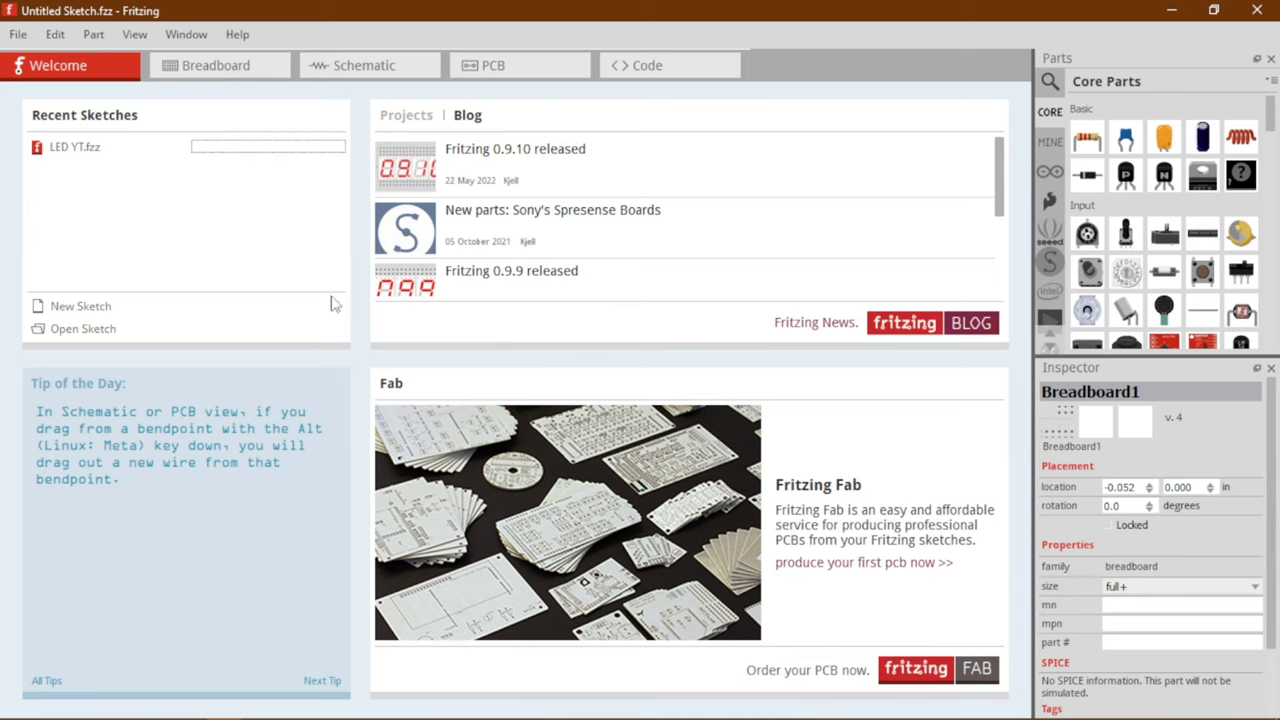
pyautogui.moveTo(643, 618)
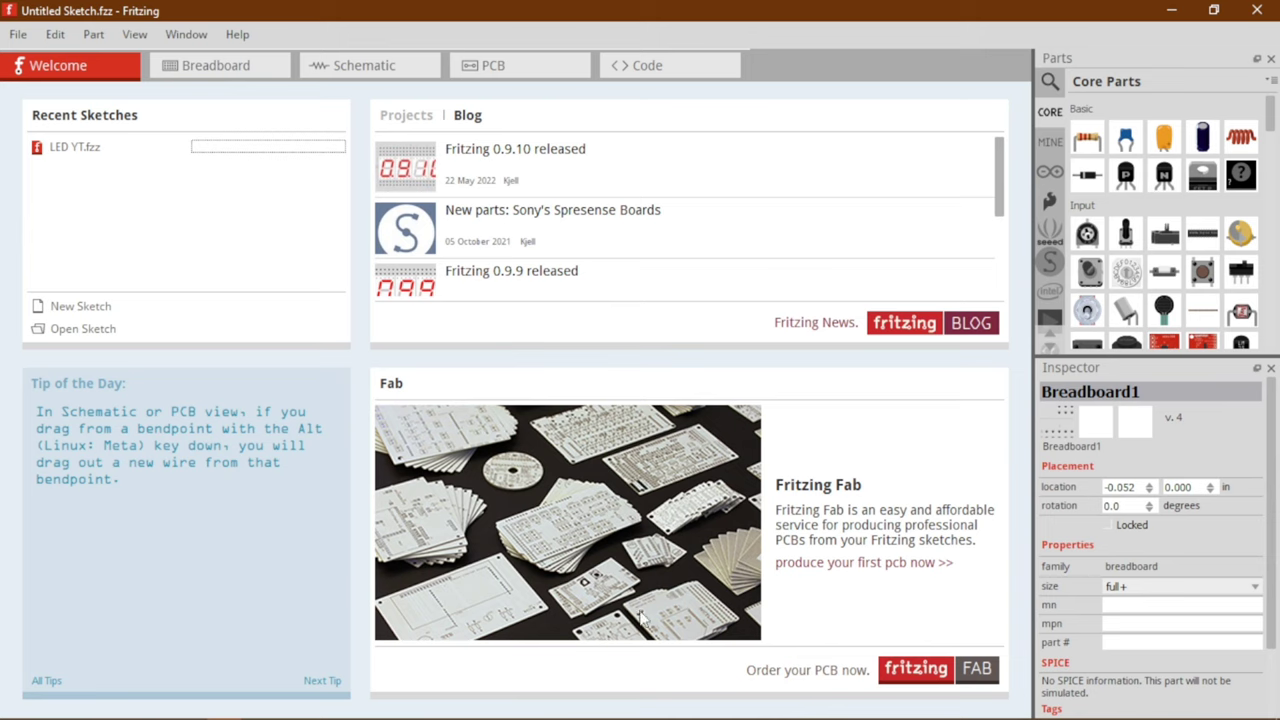
pyautogui.moveTo(847, 145)
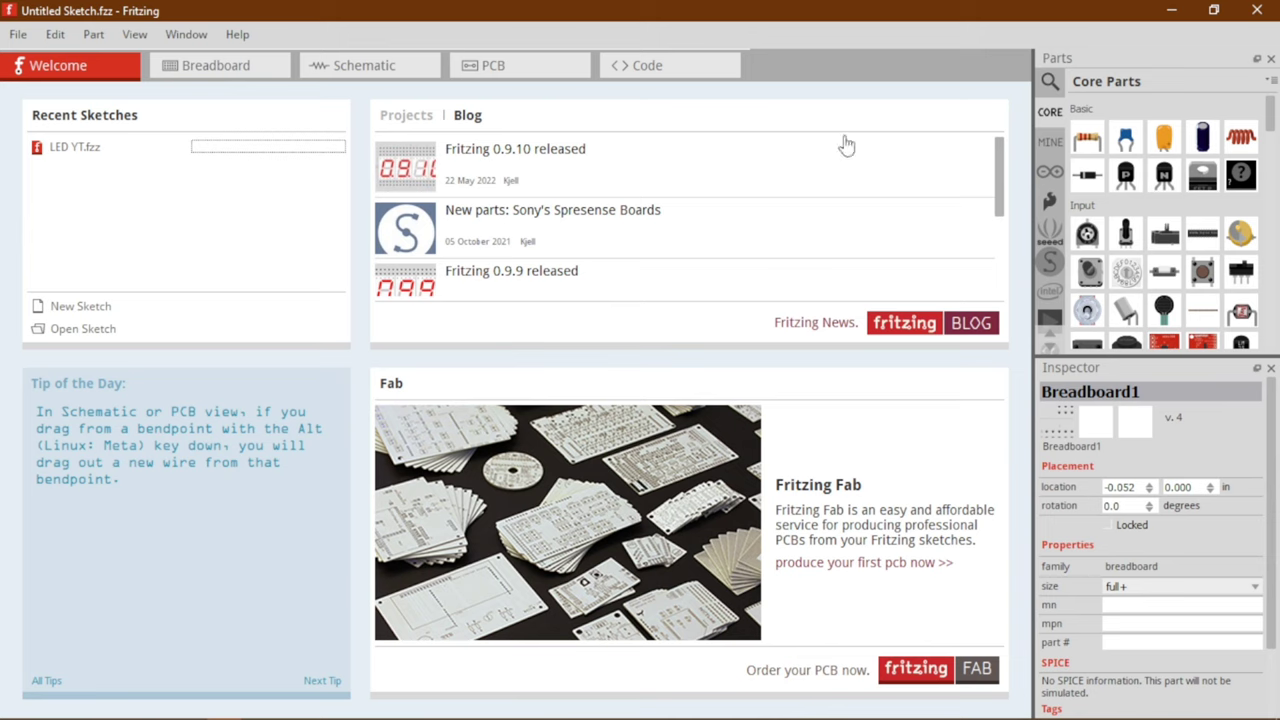
pyautogui.moveTo(485, 425)
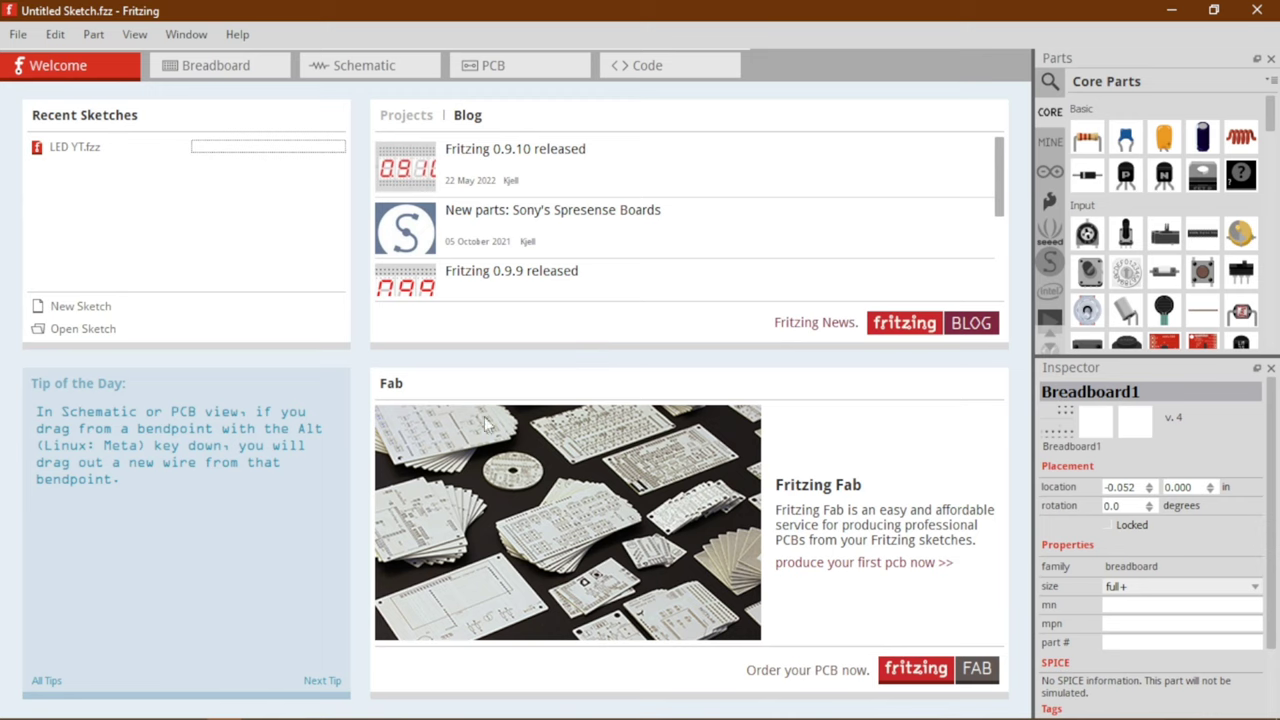
pyautogui.moveTo(348, 350)
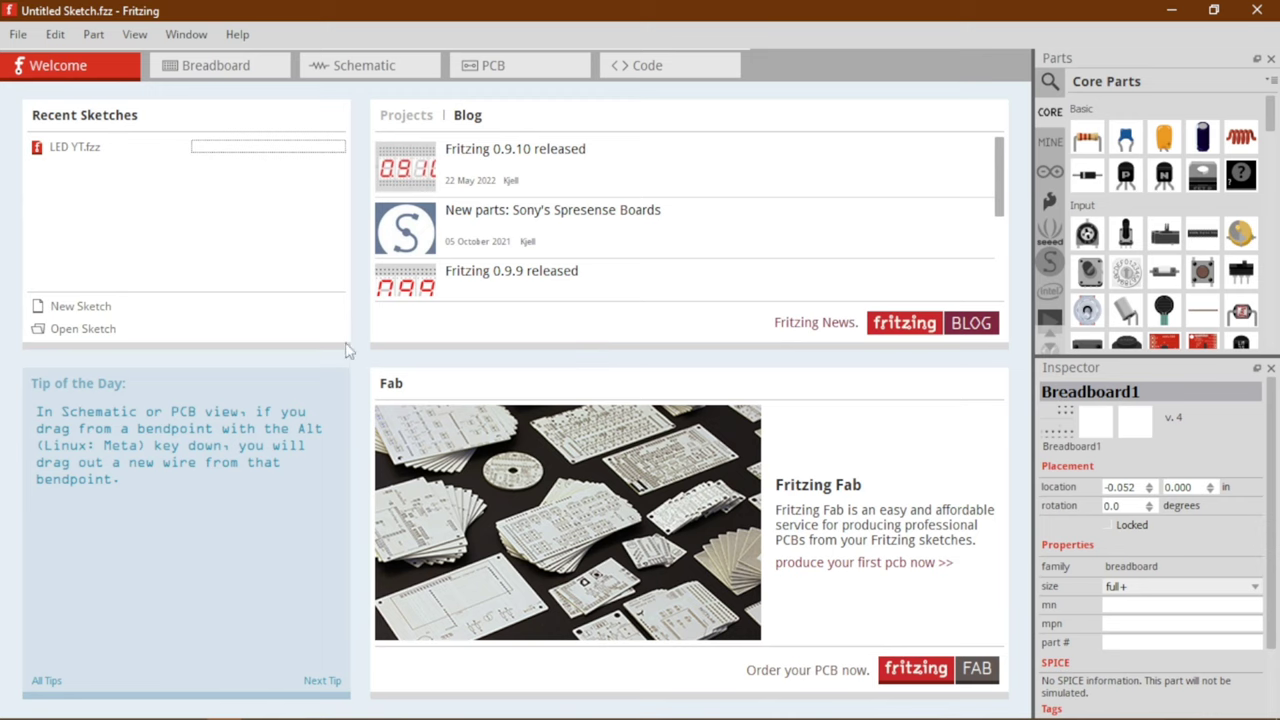
pyautogui.moveTo(530, 505)
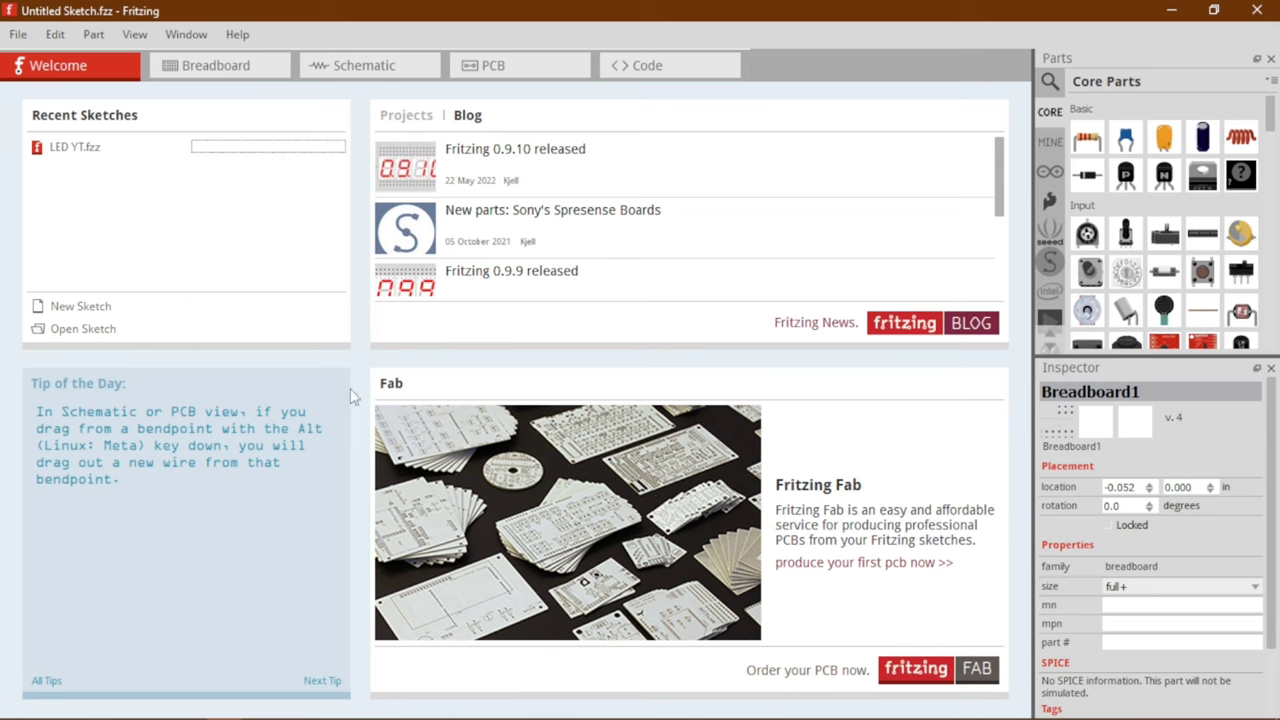
pyautogui.moveTo(655, 415)
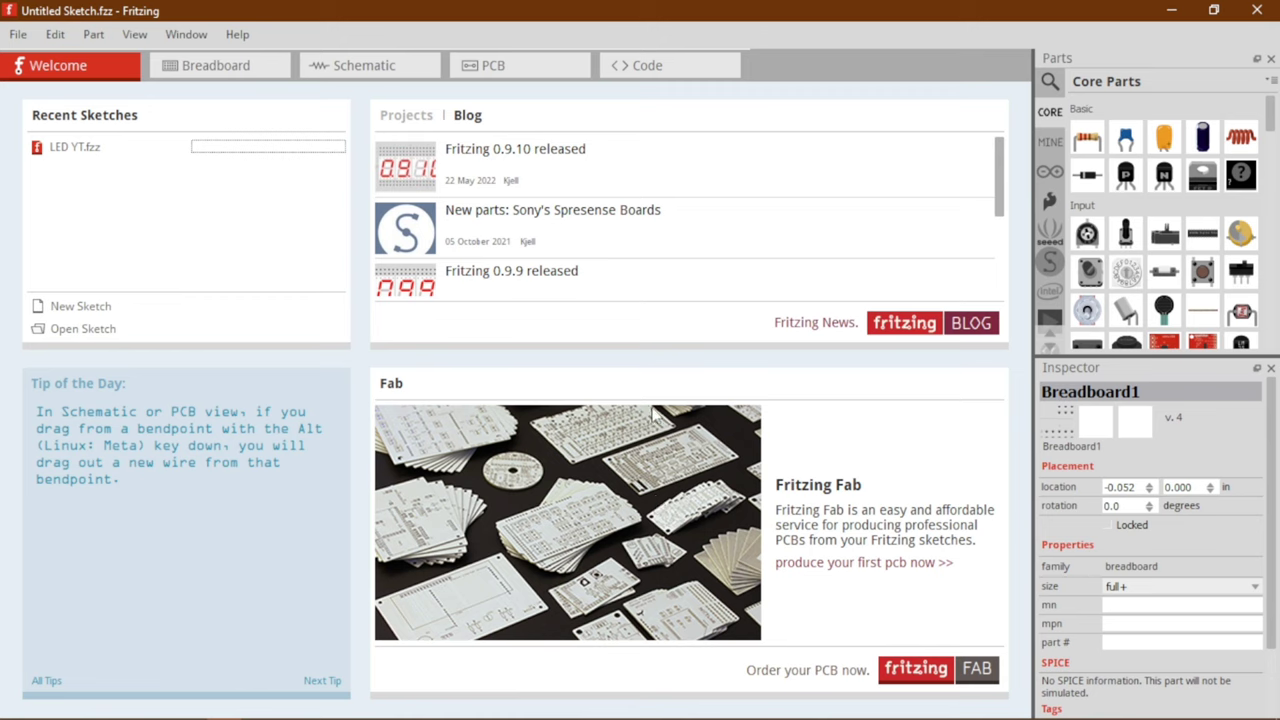
pyautogui.moveTo(400, 178)
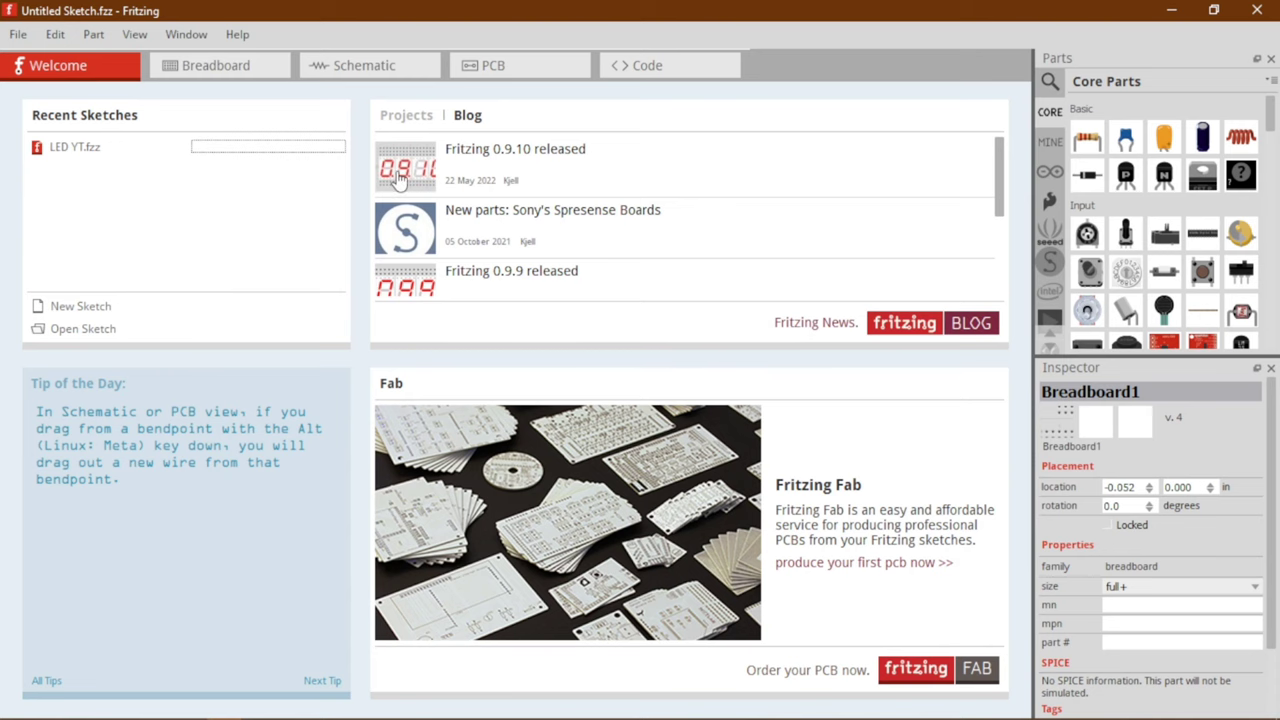
pyautogui.moveTo(220, 82)
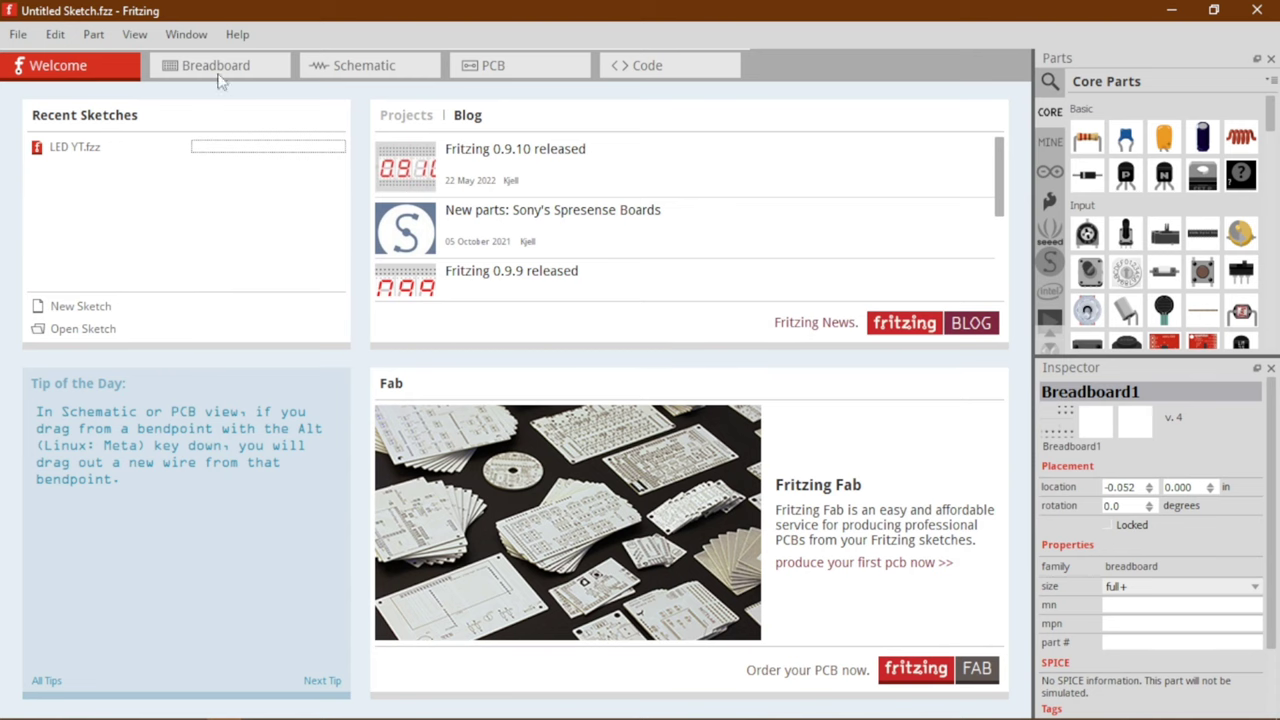
# - Show the Breadboard view with the full breadboard fitted in the window
pyautogui.click(215, 65)
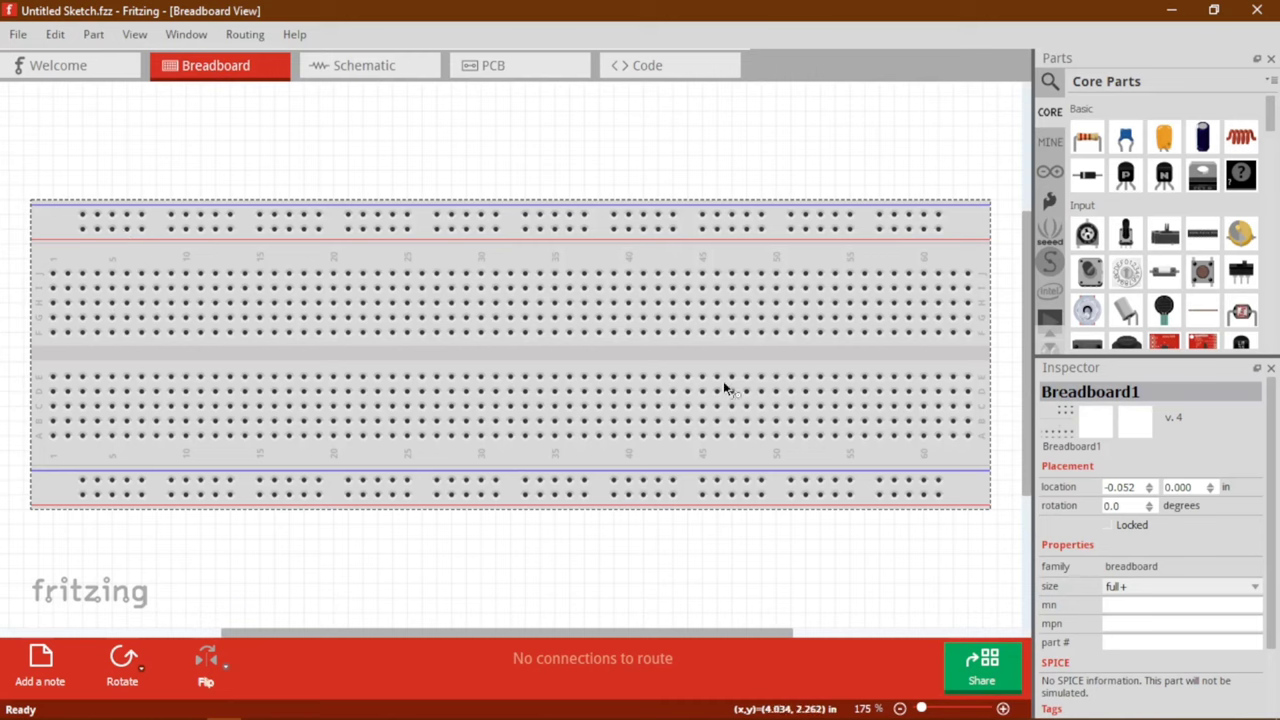
pyautogui.moveTo(283, 248)
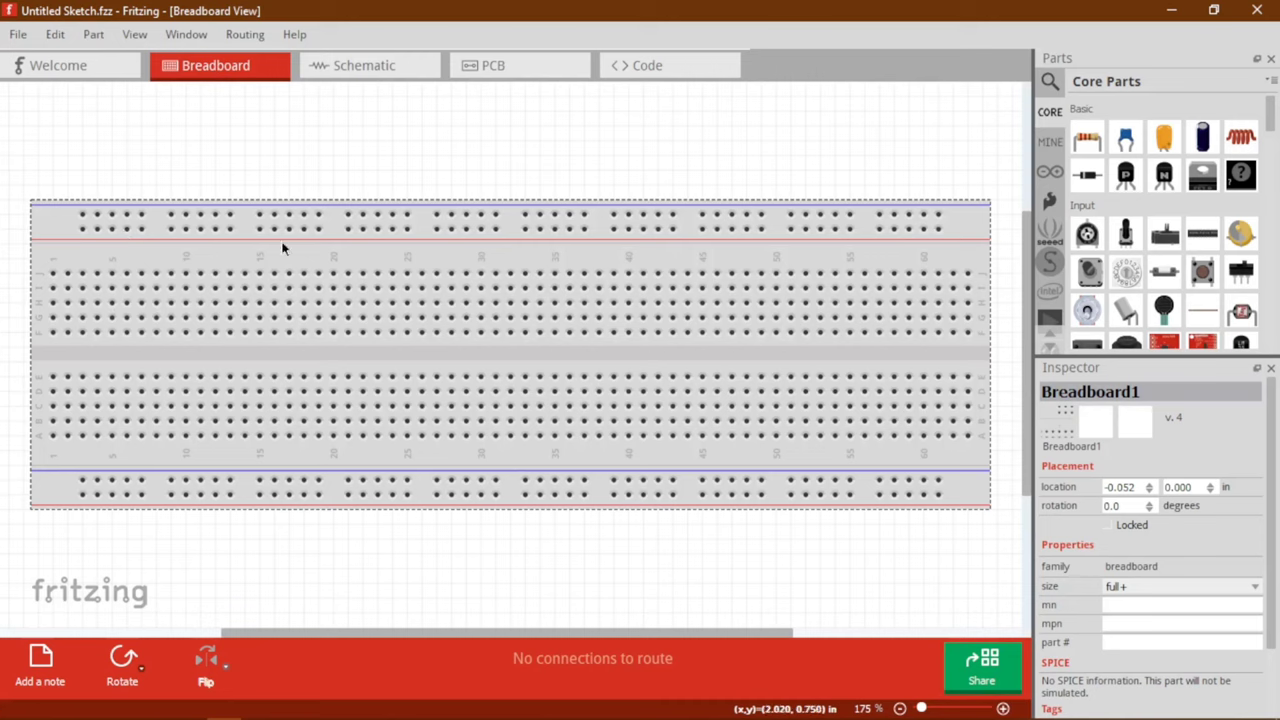
pyautogui.moveTo(134, 34)
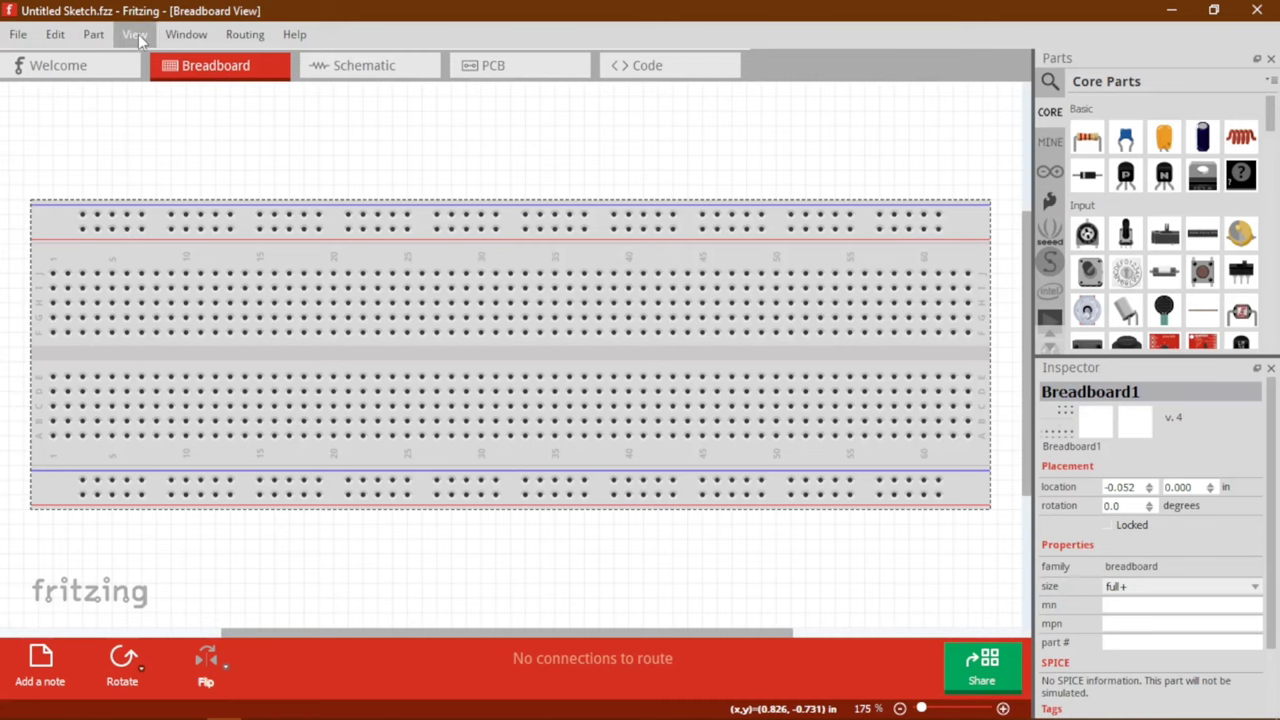
pyautogui.click(134, 34)
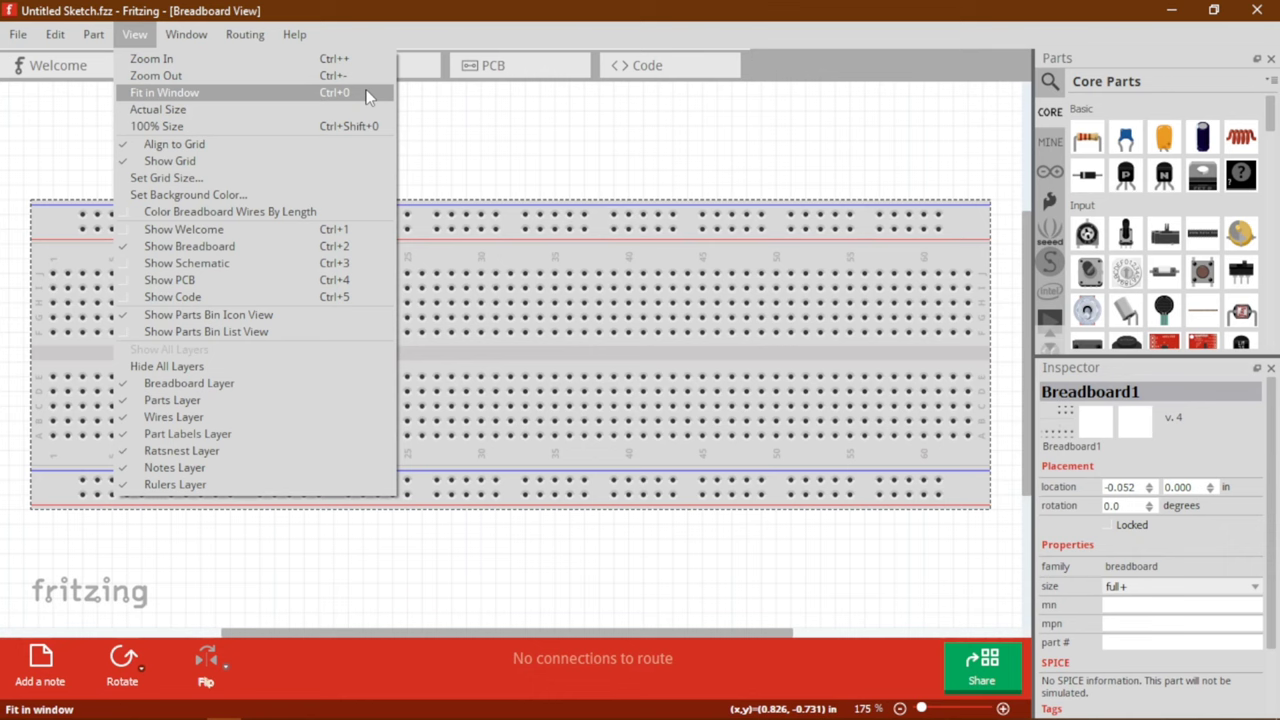
pyautogui.click(164, 92)
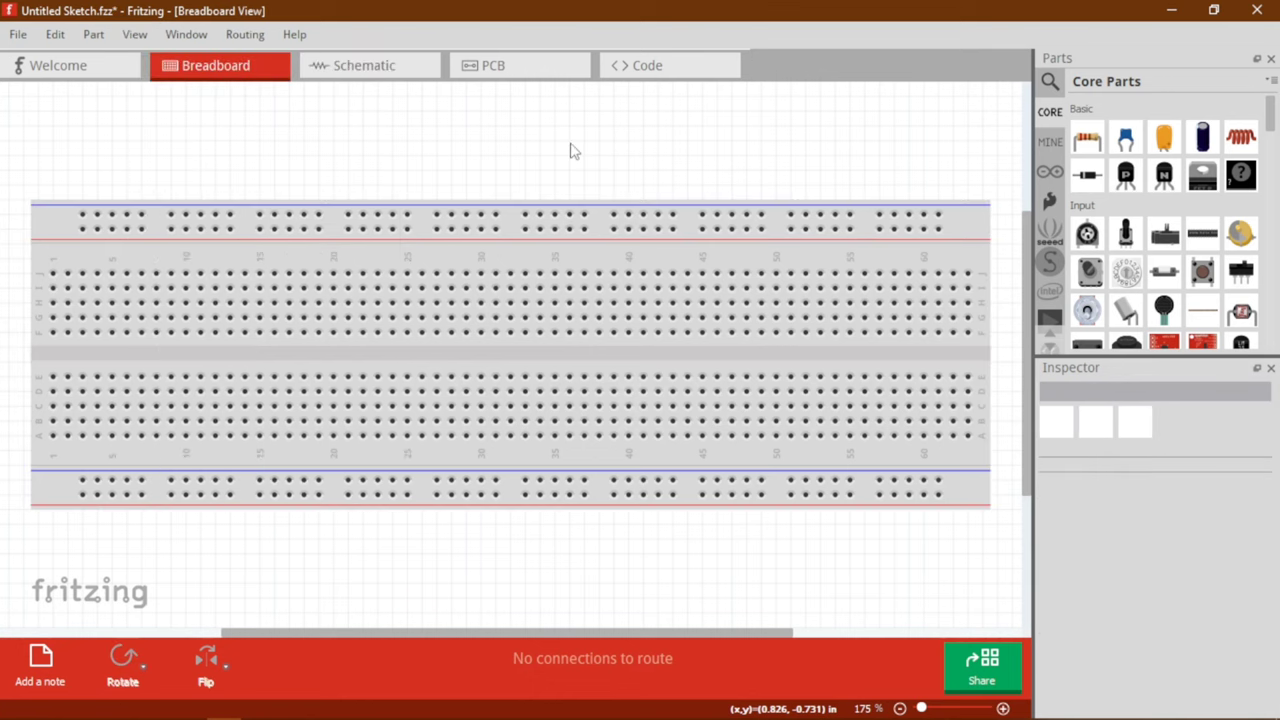
pyautogui.scroll(-3)
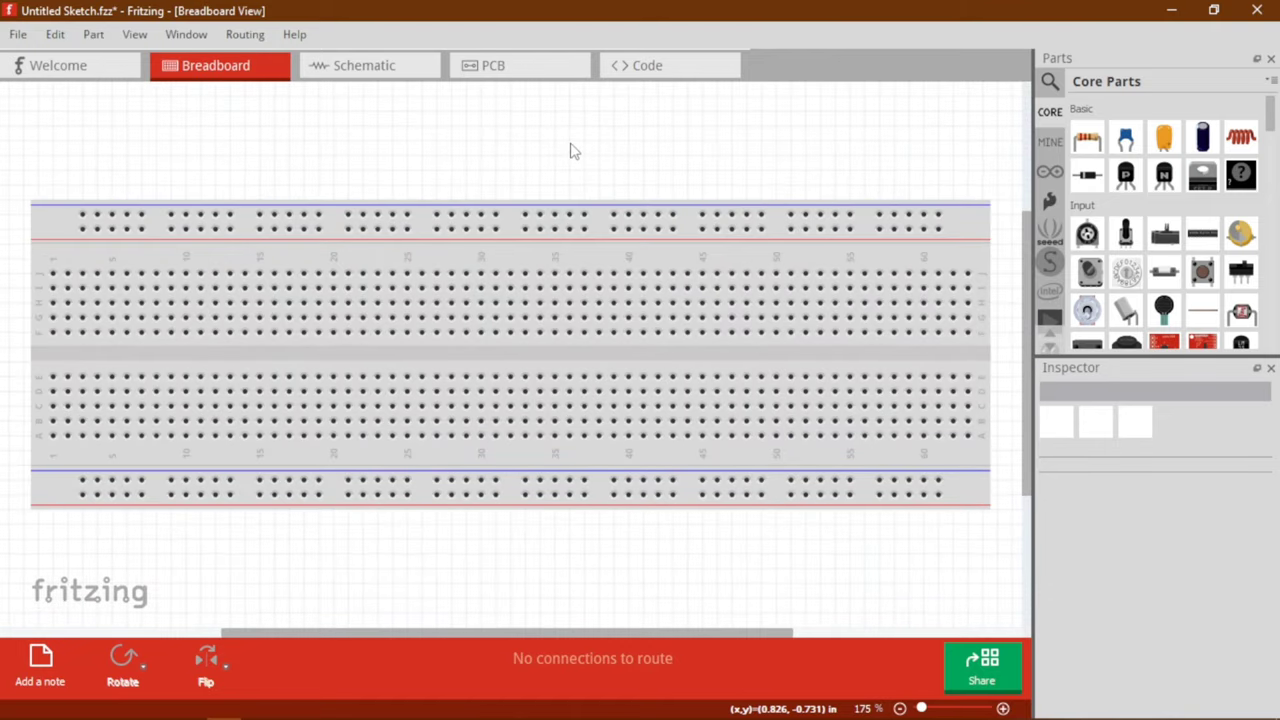
pyautogui.scroll(-3)
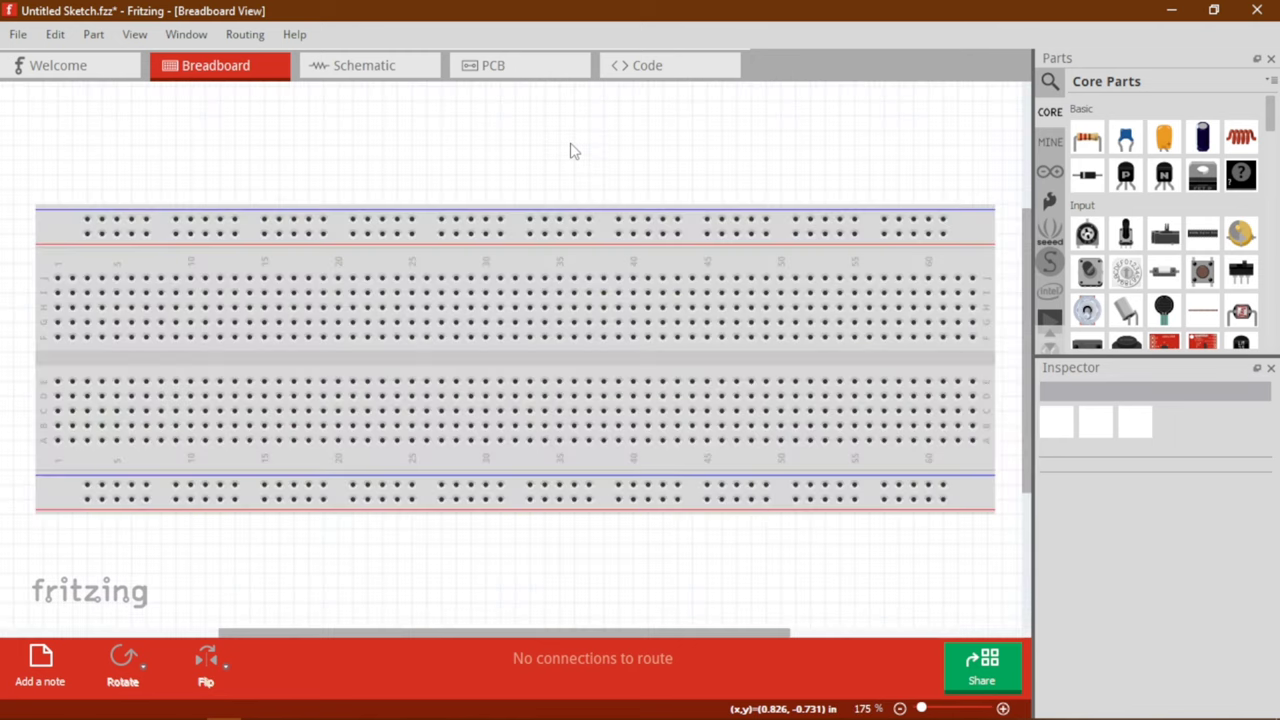
pyautogui.moveTo(220, 124)
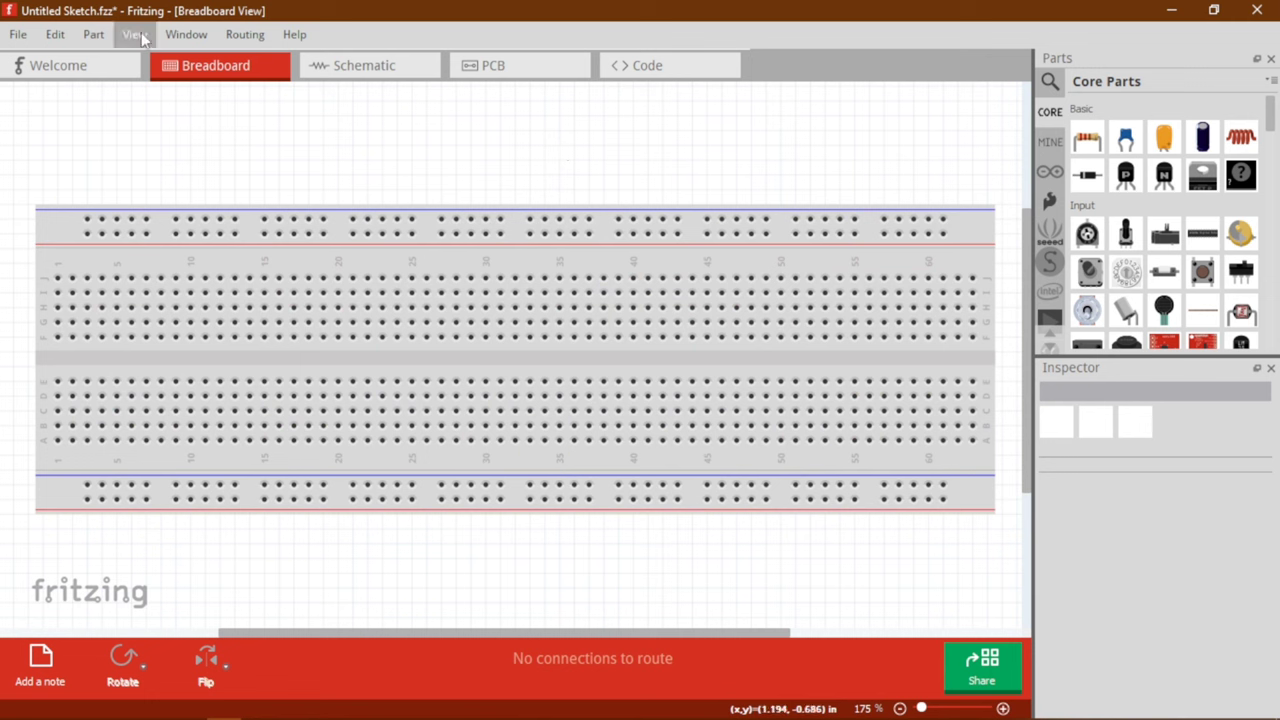
# - Stand the half+ breadboard upright and move it toward the right of the canvas
pyautogui.click(510, 355)
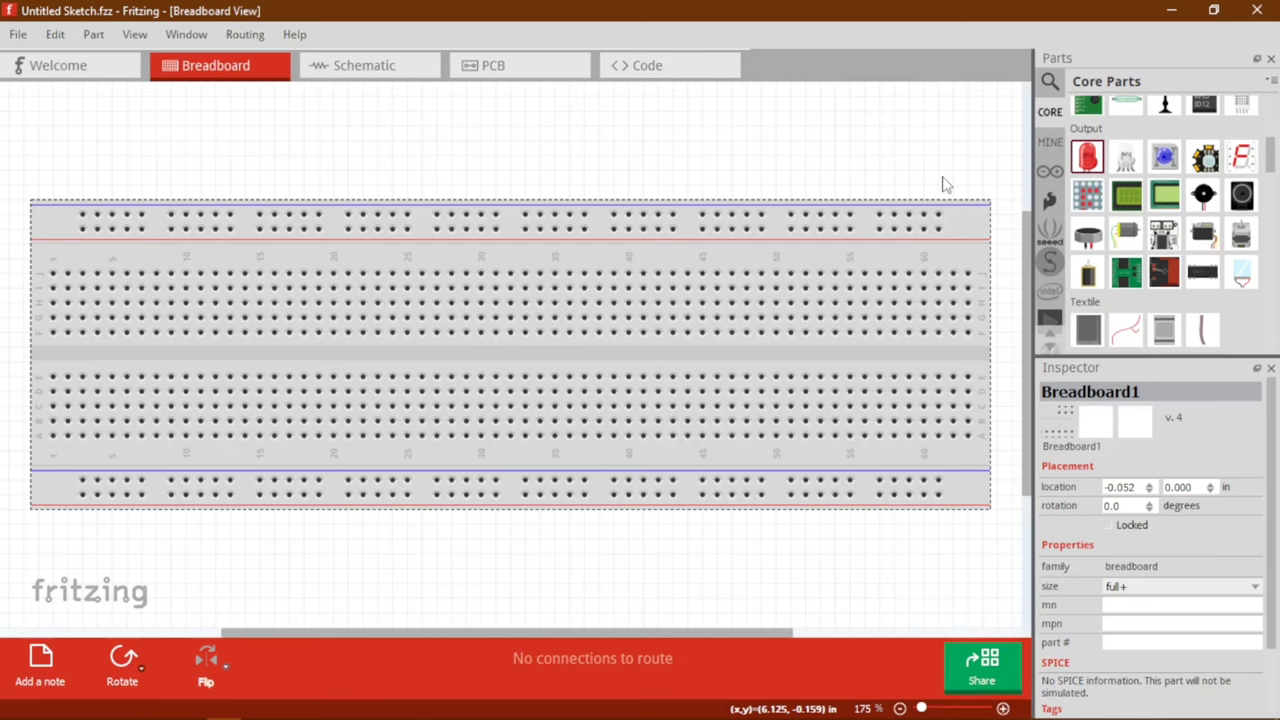
pyautogui.moveTo(622, 357)
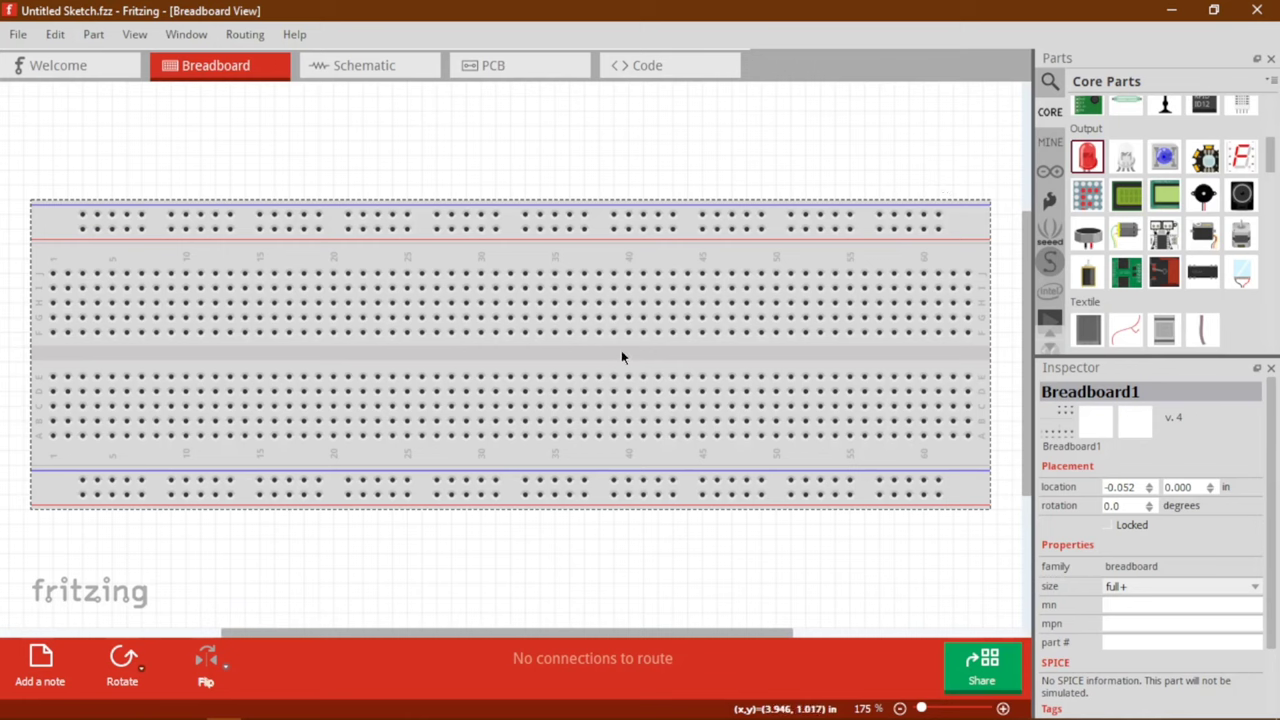
pyautogui.click(1253, 586)
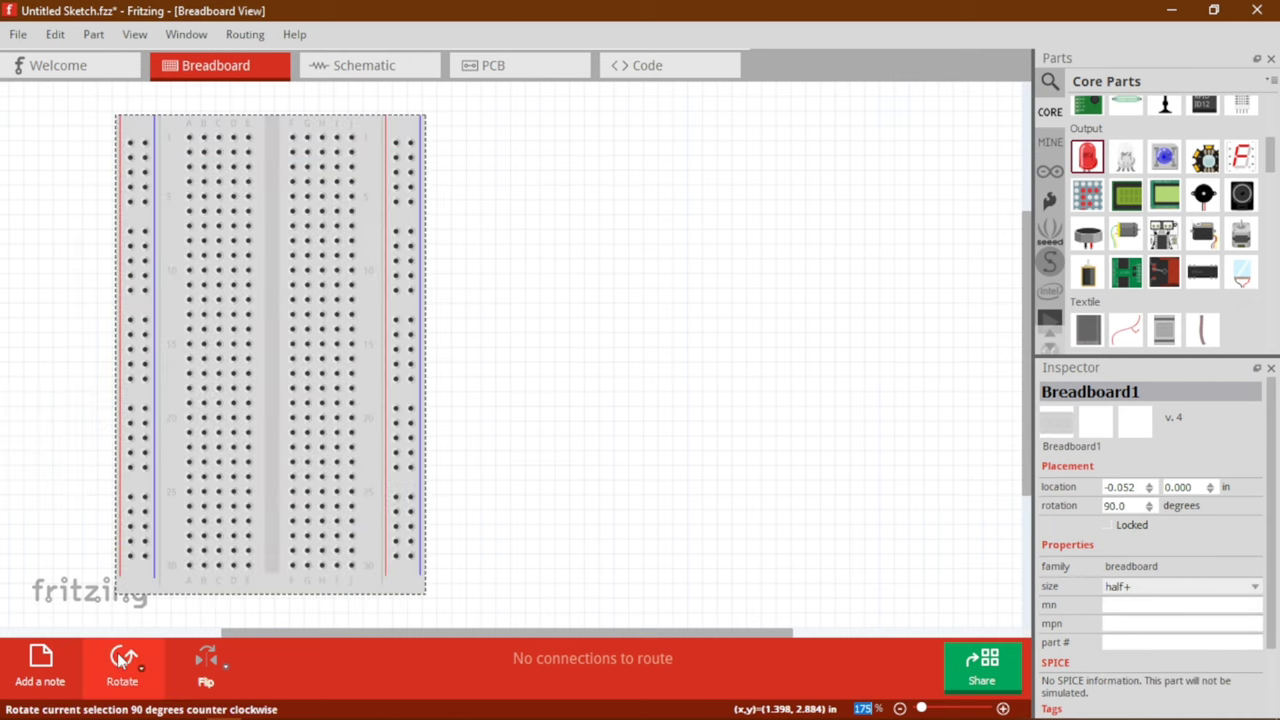
pyautogui.moveTo(270, 355); pyautogui.dragTo(620, 435)
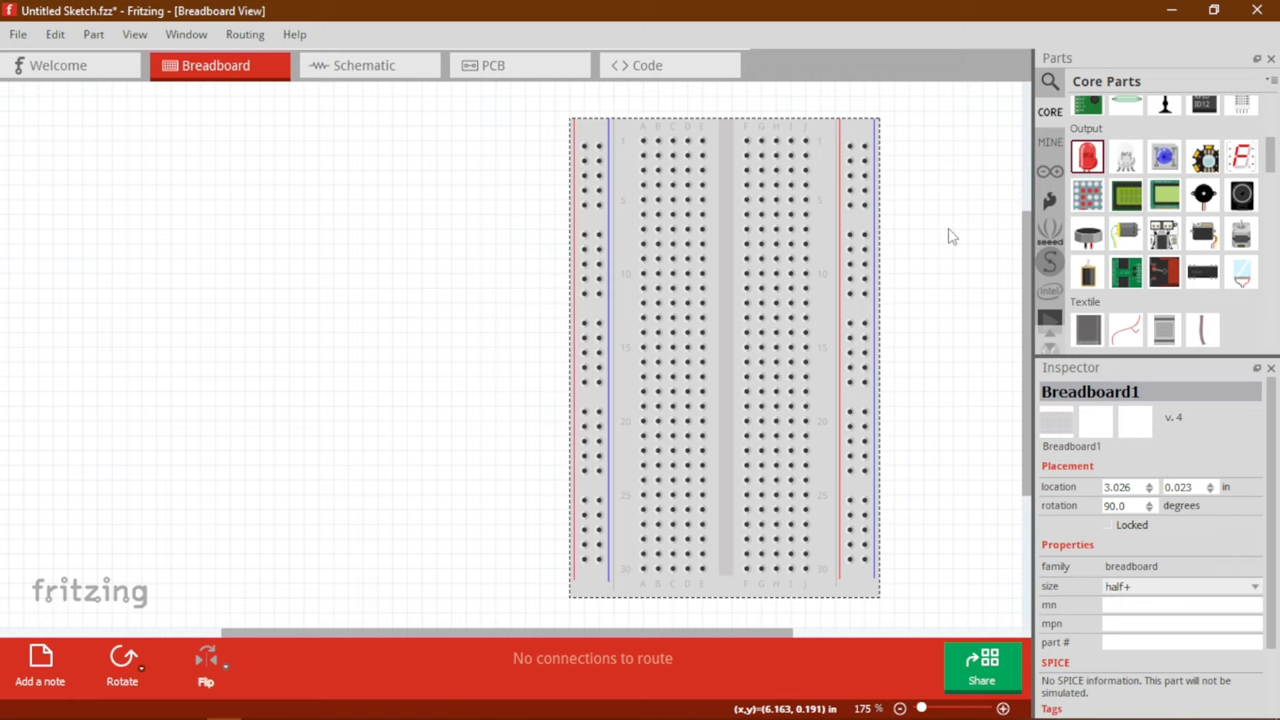
pyautogui.moveTo(1050, 172)
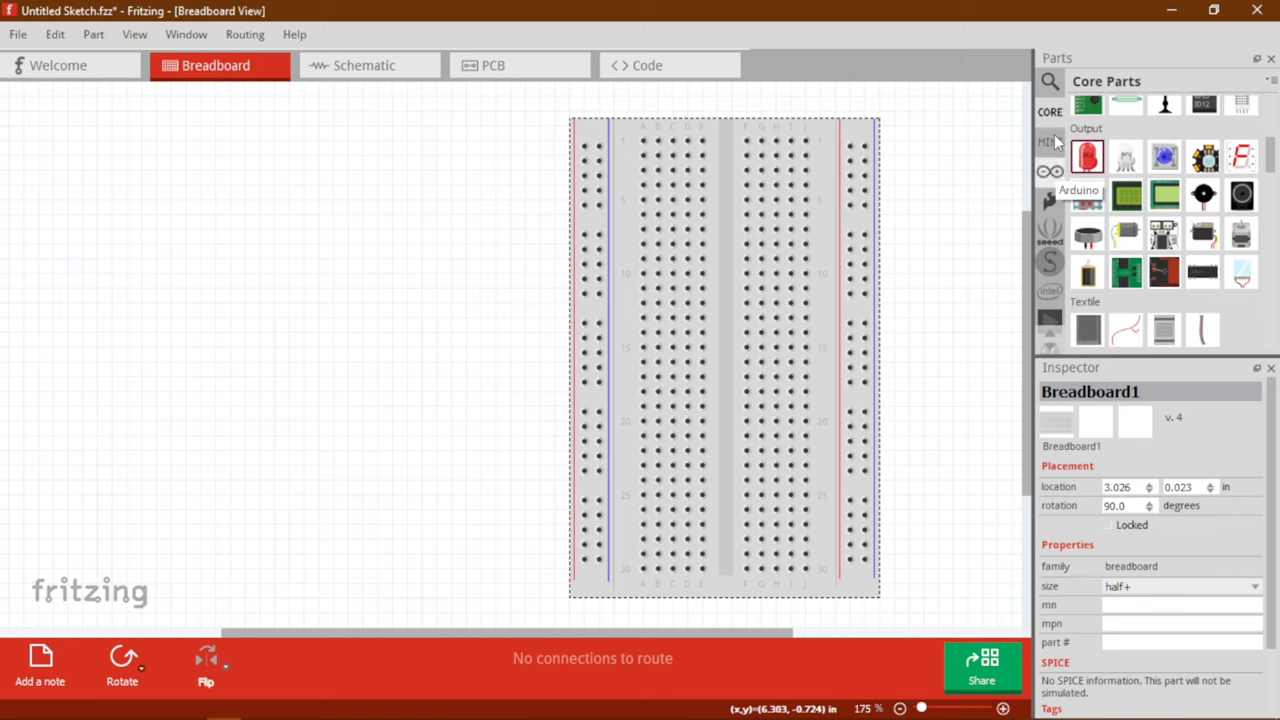
# - Add an Arduino Uno (Rev3) from the Arduino parts bin beside the breadboard
pyautogui.click(1049, 173)
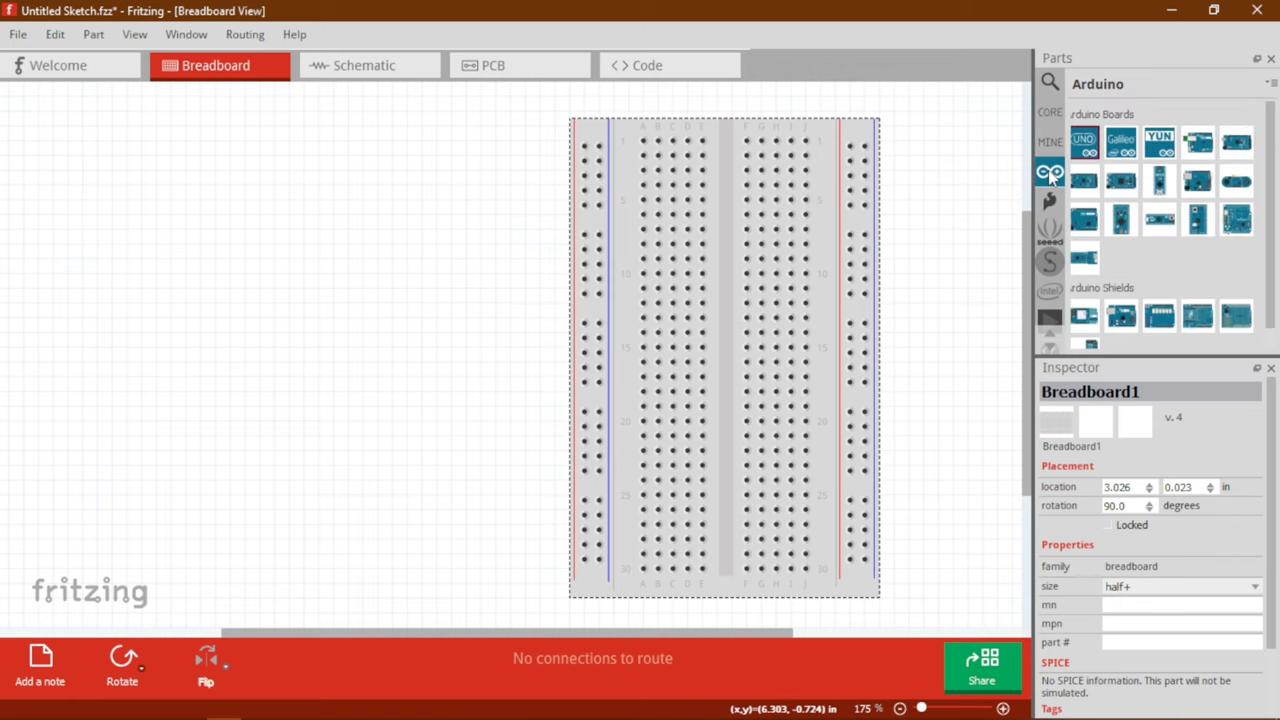
pyautogui.click(1084, 142)
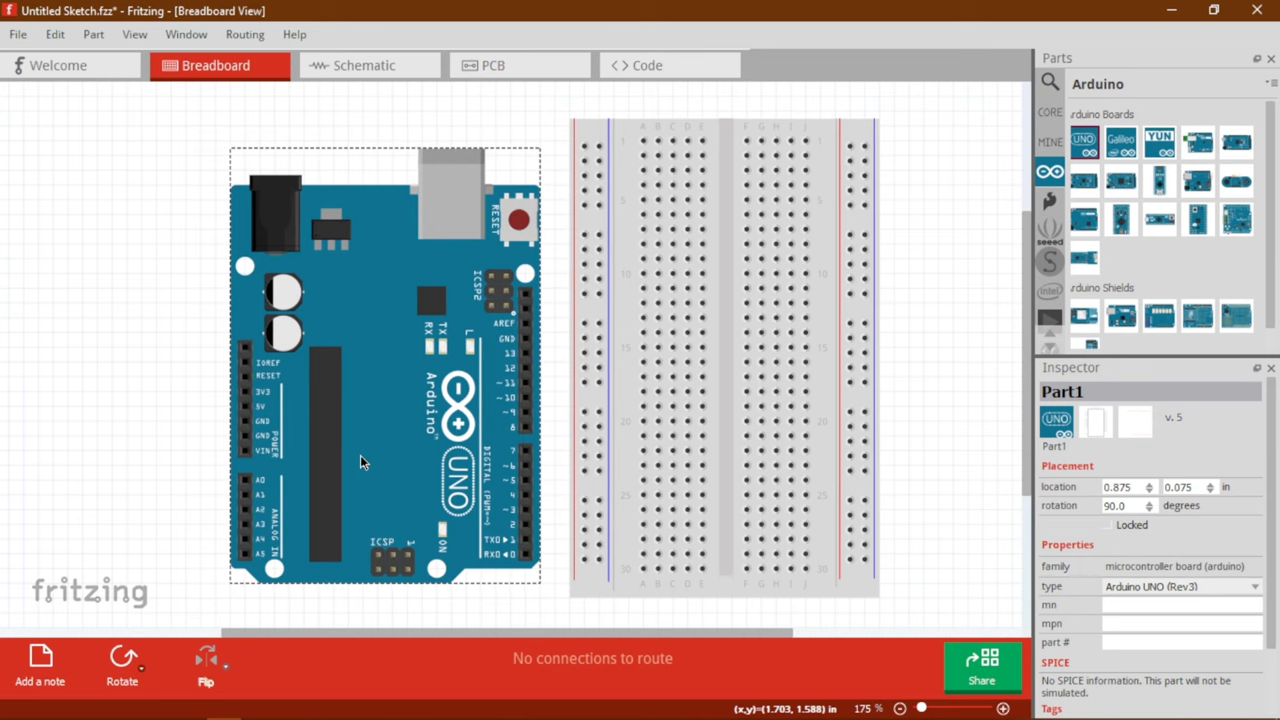
pyautogui.moveTo(946, 410)
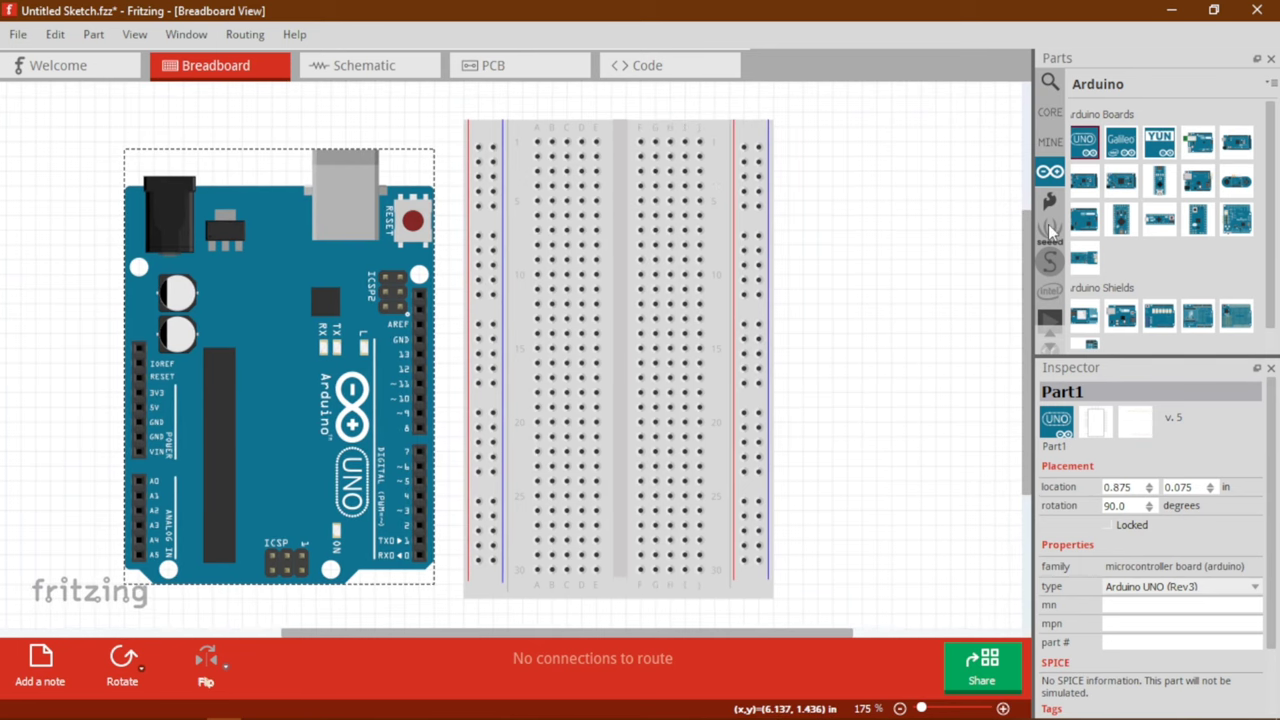
# - Place 220Ω resistors across the centre channel in breadboard rows 1 and 30
pyautogui.click(1049, 111)
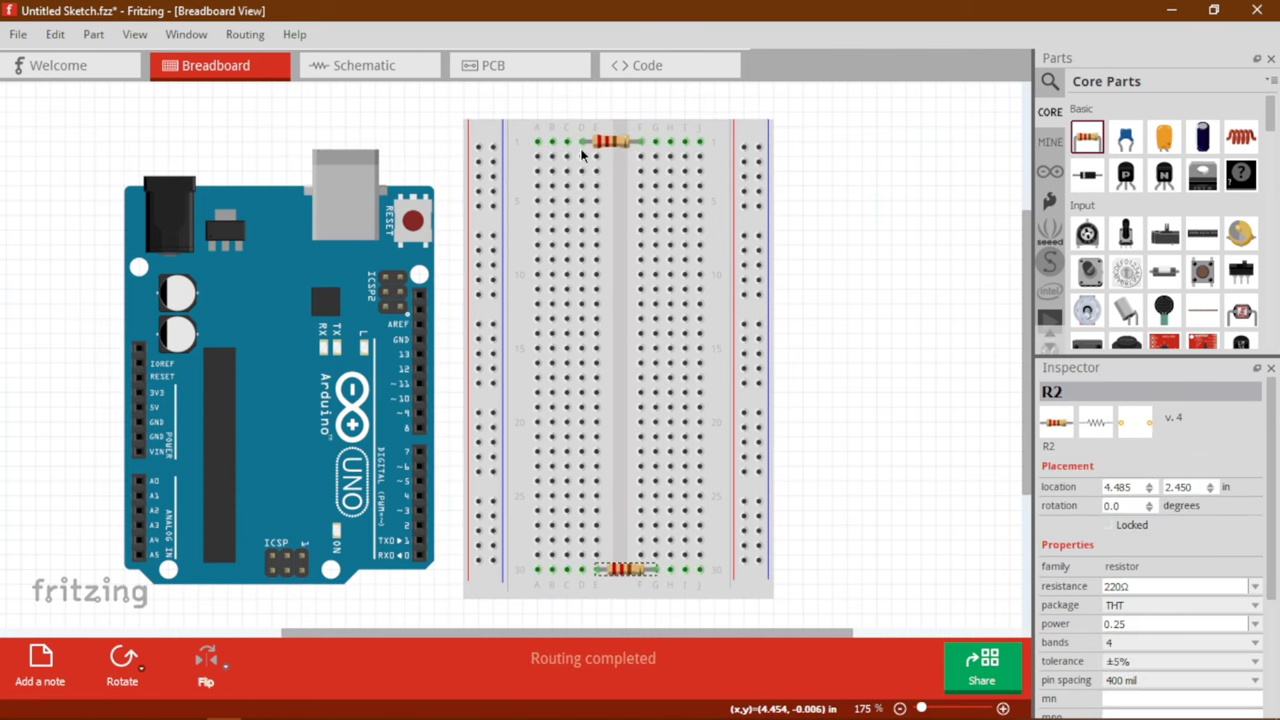
pyautogui.click(610, 141)
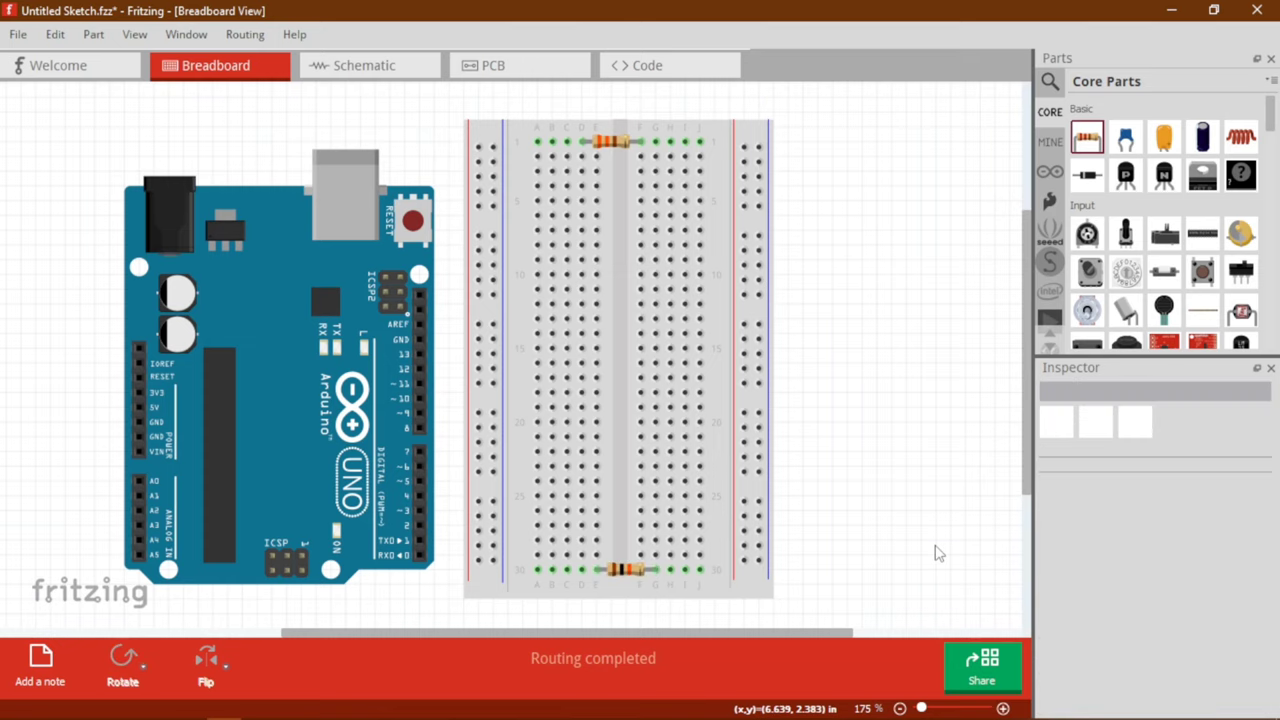
pyautogui.moveTo(1270, 173)
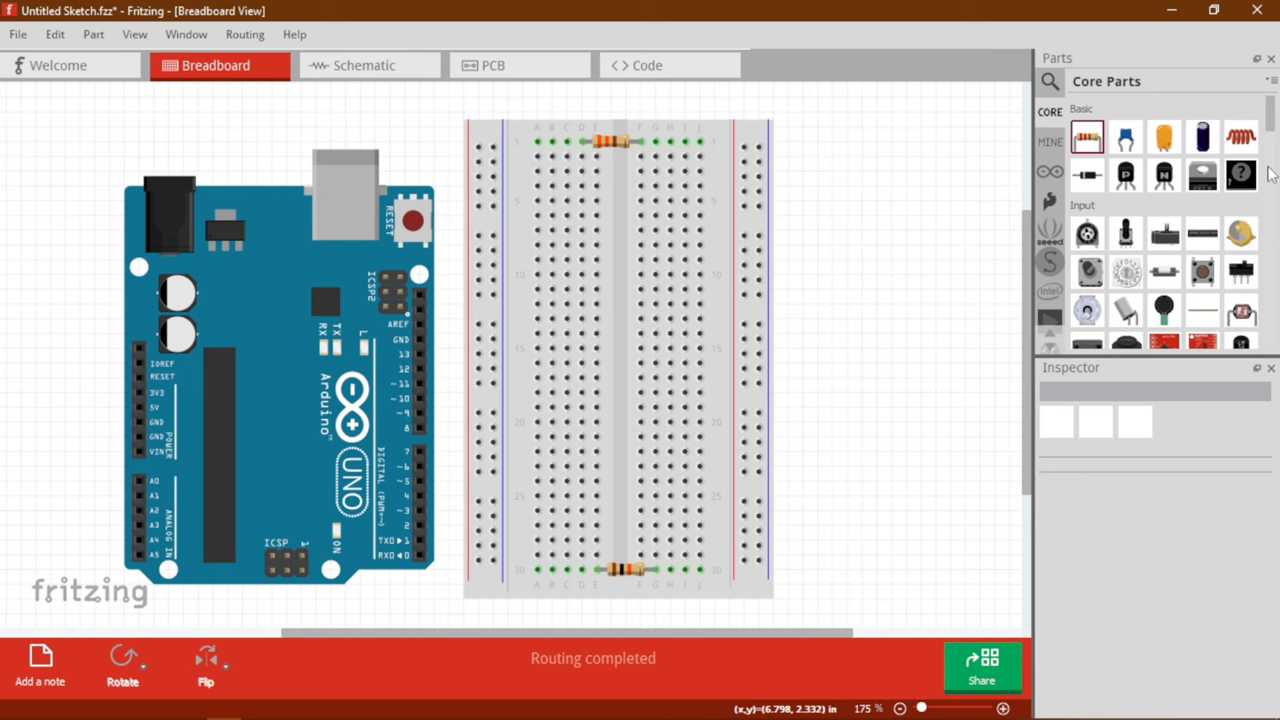
# - Place a red LED rotated sideways on the top rows beside the resistor
pyautogui.click(1087, 170)
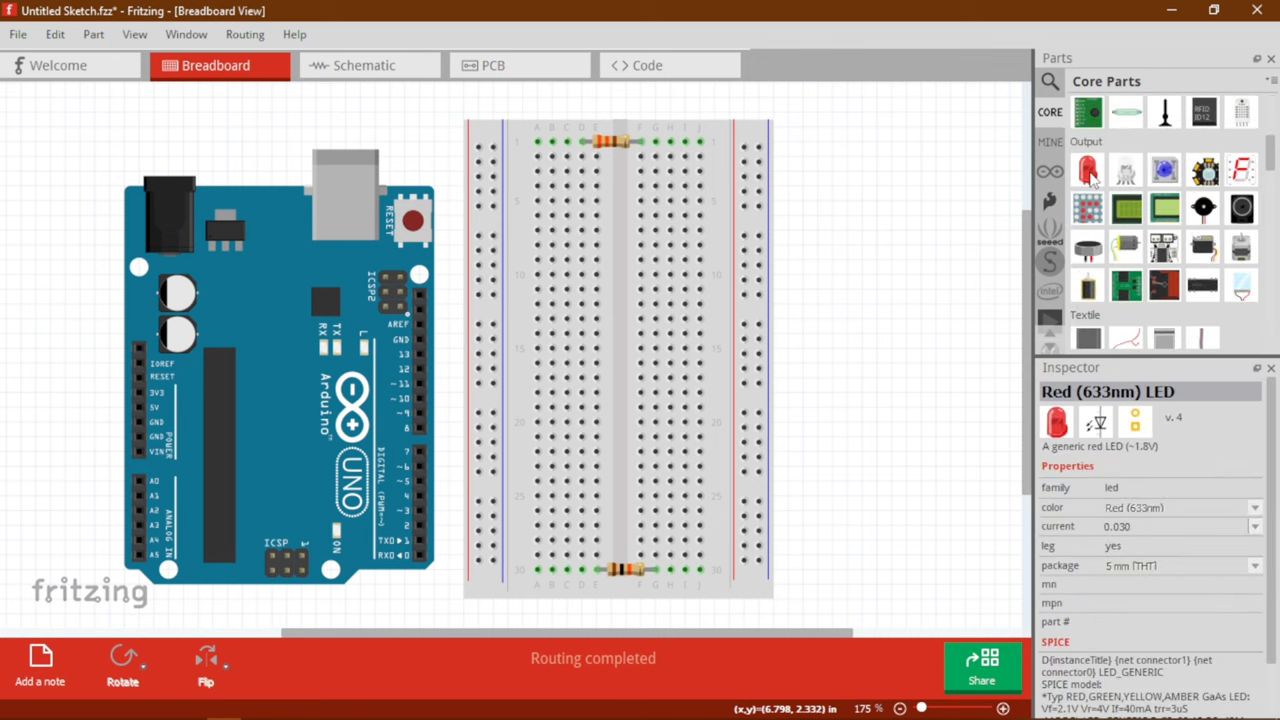
pyautogui.moveTo(1087, 170); pyautogui.dragTo(675, 140)
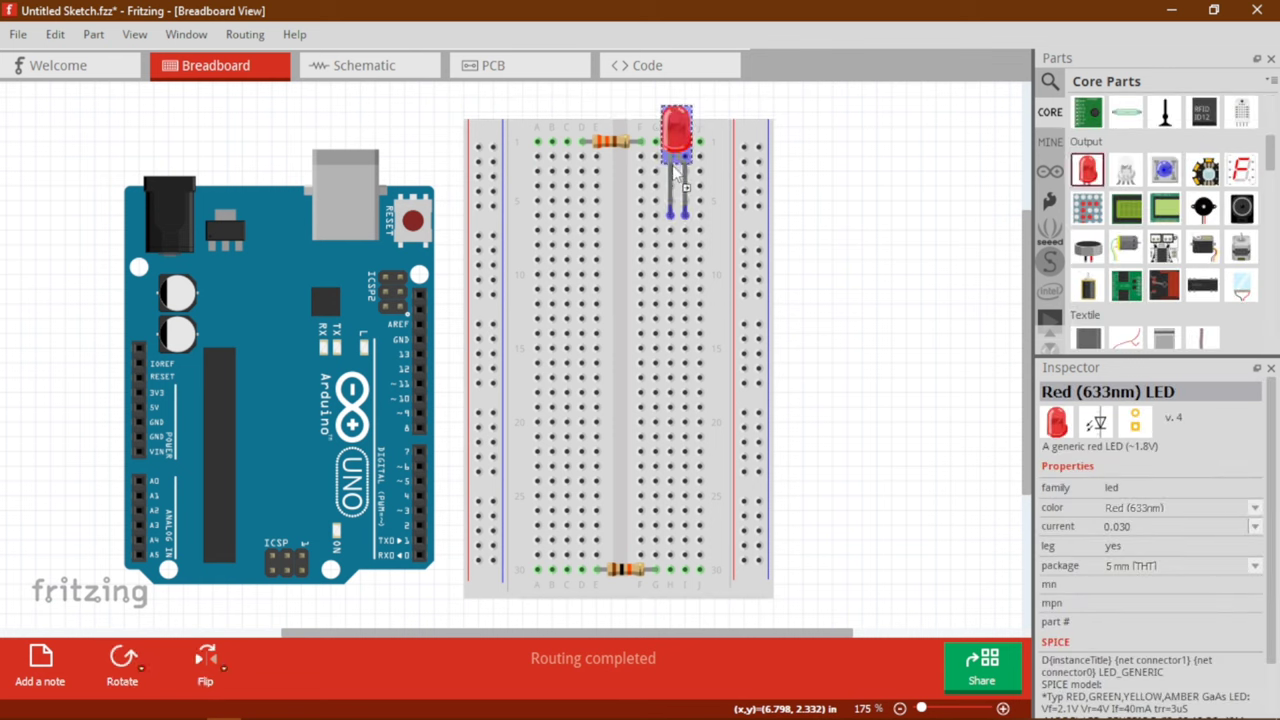
pyautogui.click(675, 135)
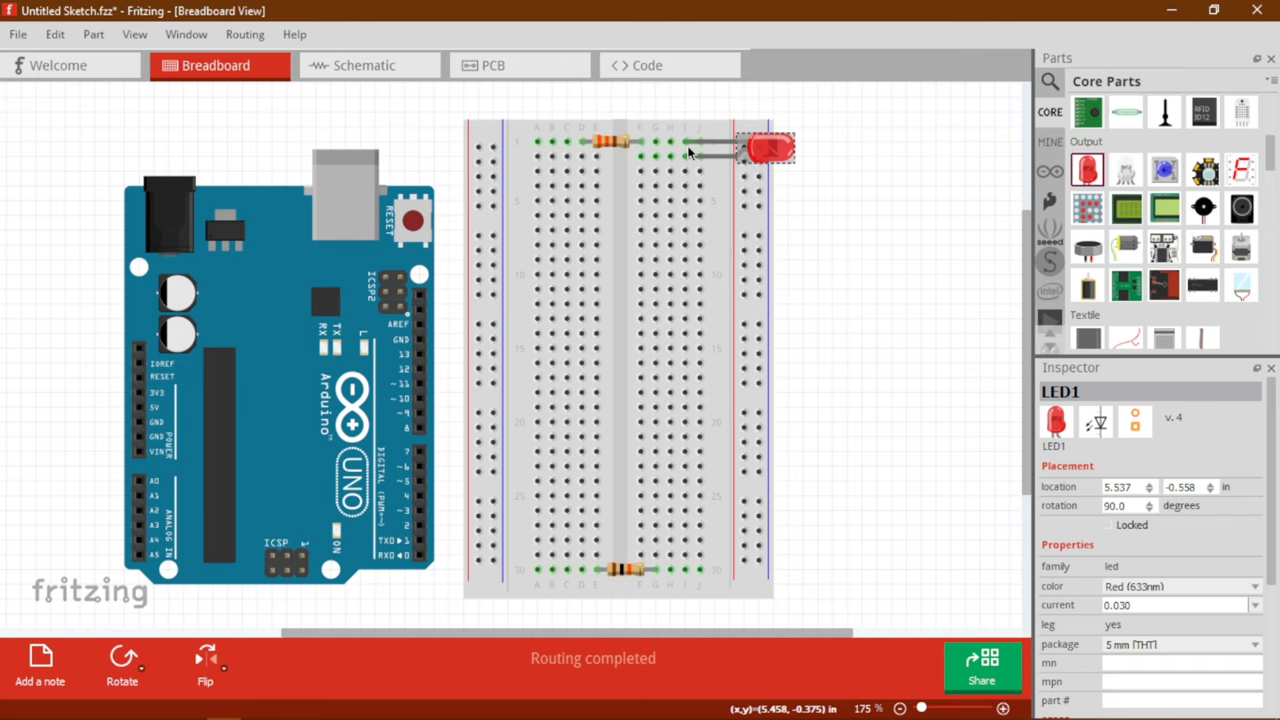
pyautogui.moveTo(760, 150)
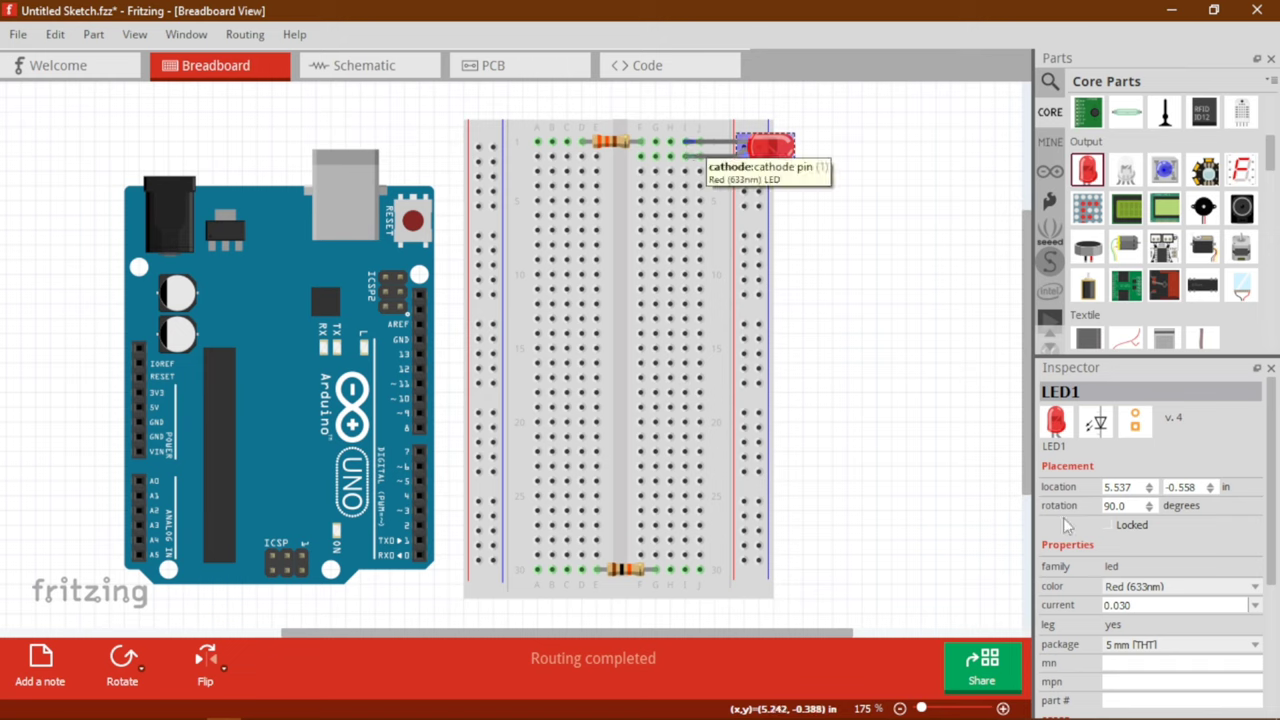
# - Search 'ldr' and place the Photocell (LDR) near row 28 on the right half
pyautogui.scroll(-3)
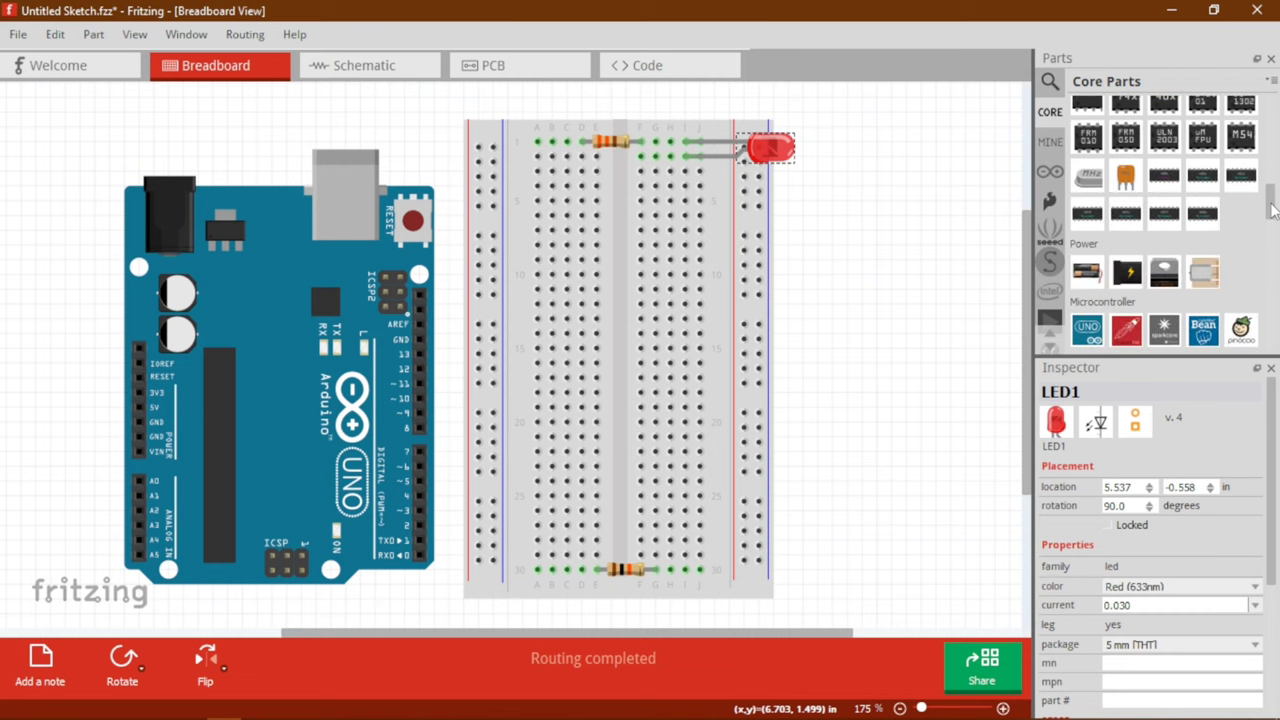
pyautogui.scroll(3)
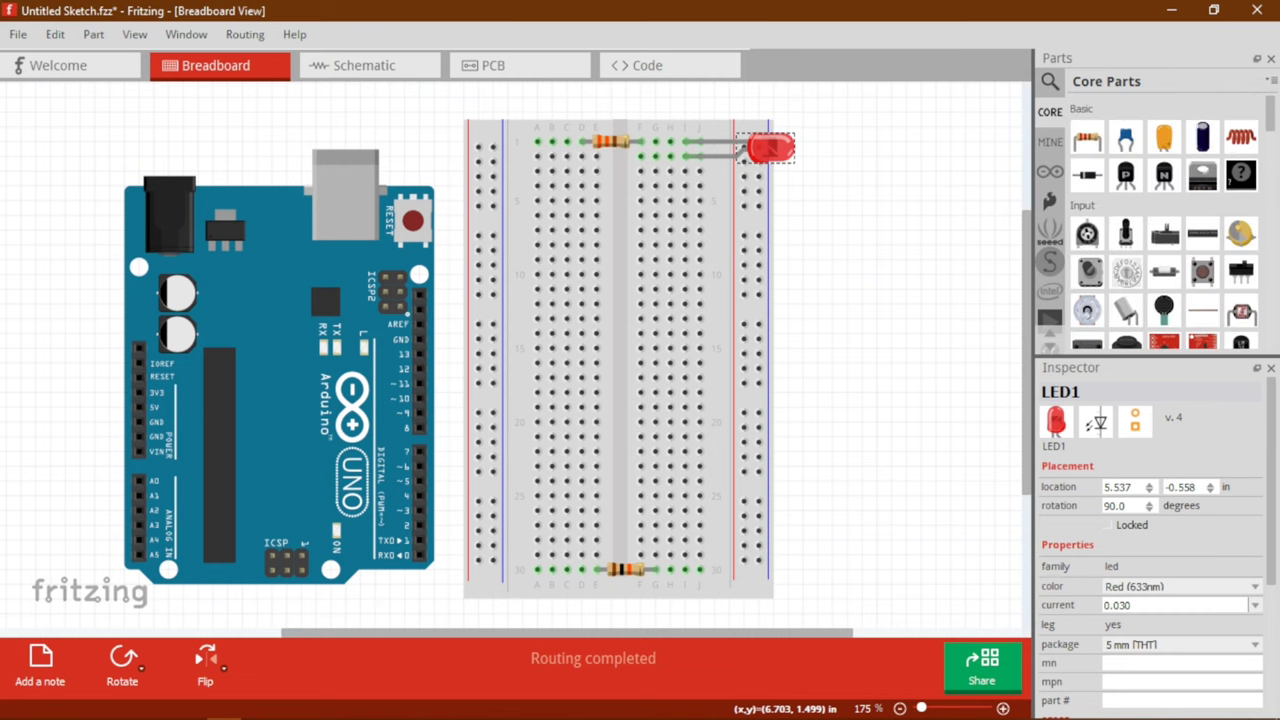
pyautogui.write('DR')
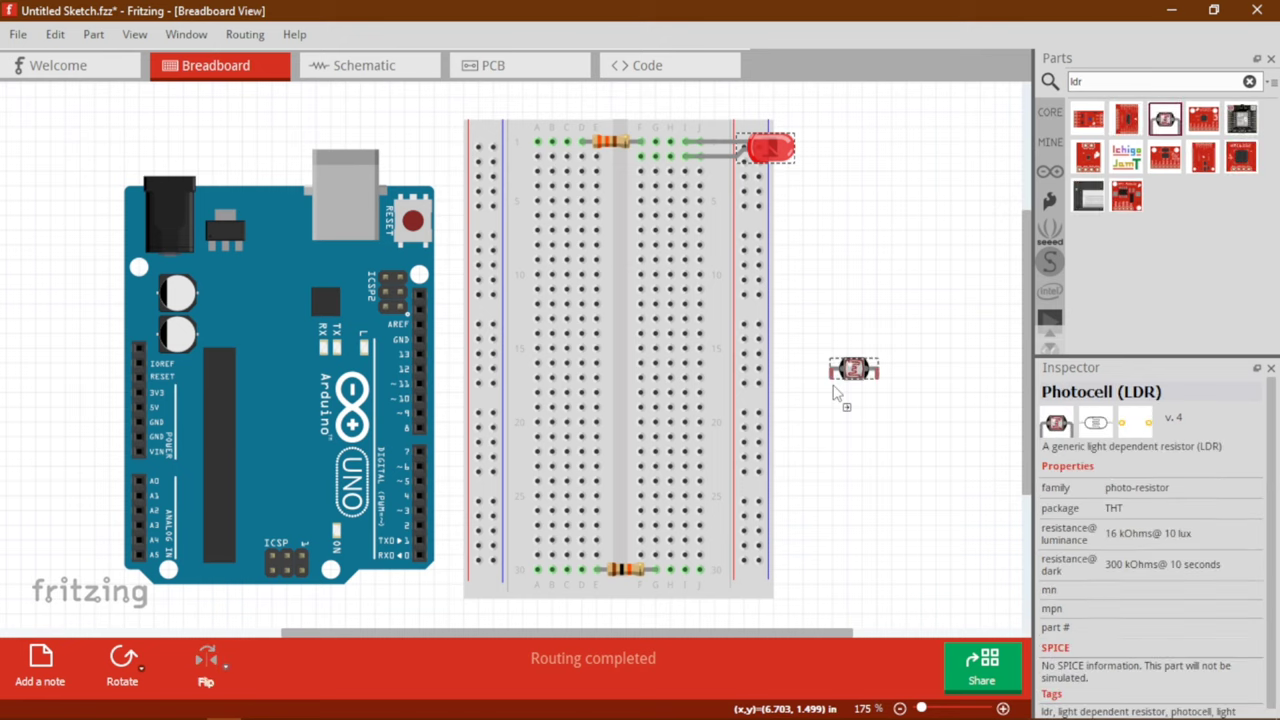
pyautogui.moveTo(854, 368); pyautogui.dragTo(660, 531)
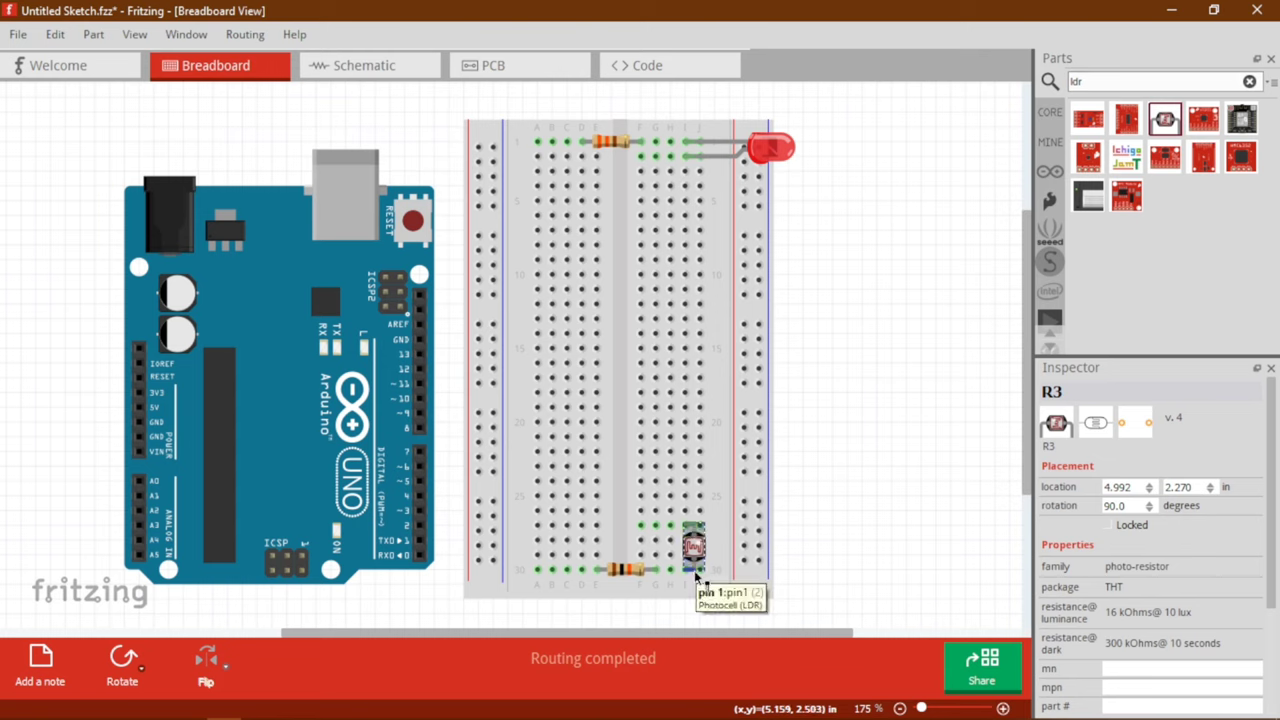
pyautogui.moveTo(642, 586)
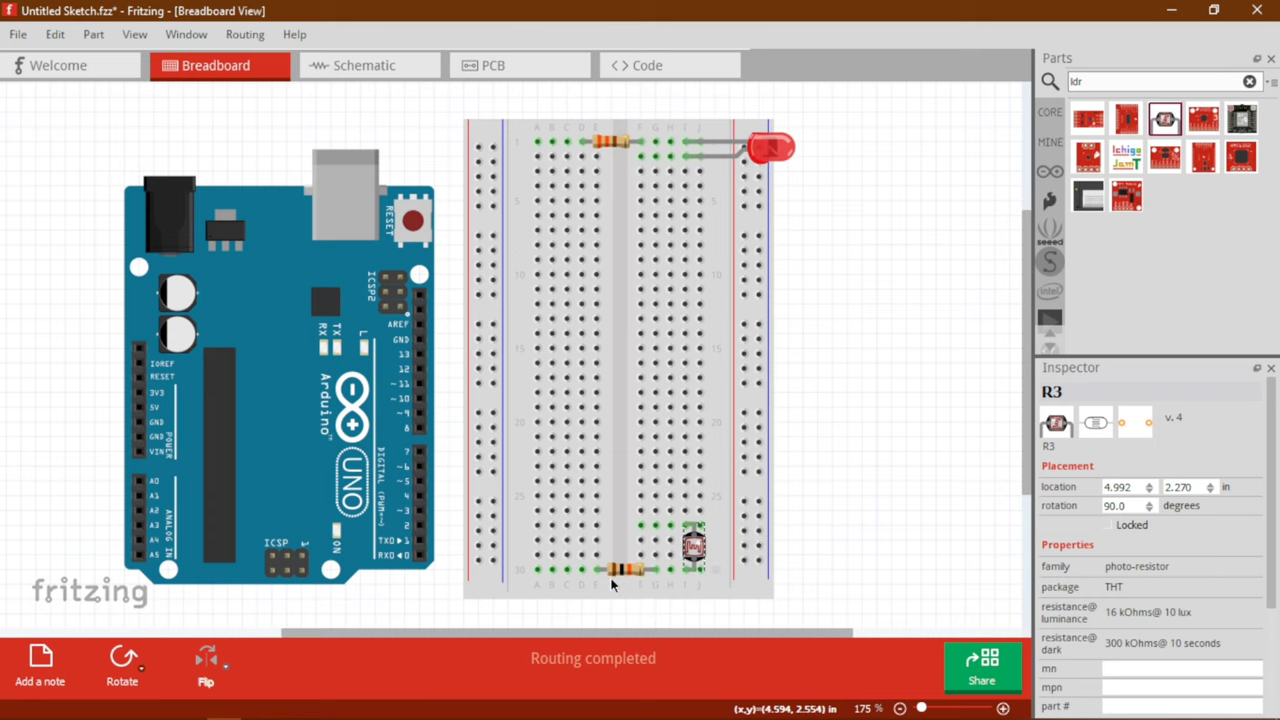
pyautogui.moveTo(775, 535)
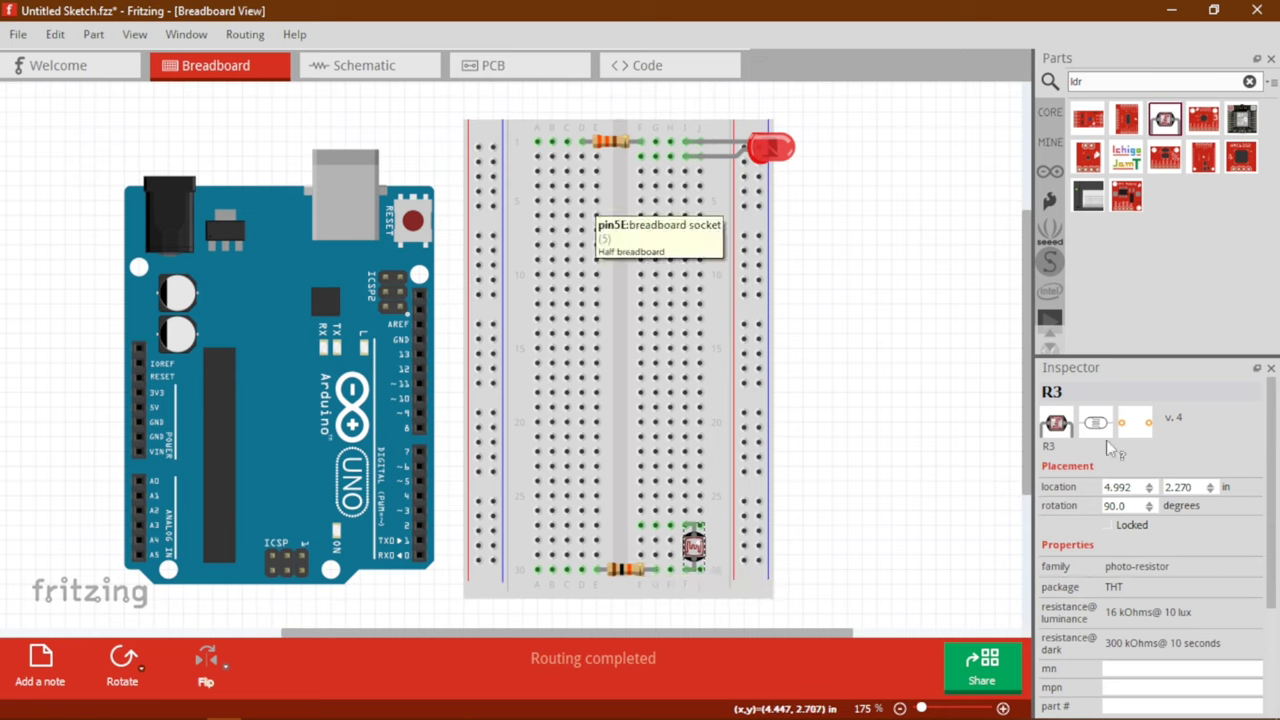
pyautogui.moveTo(567, 175)
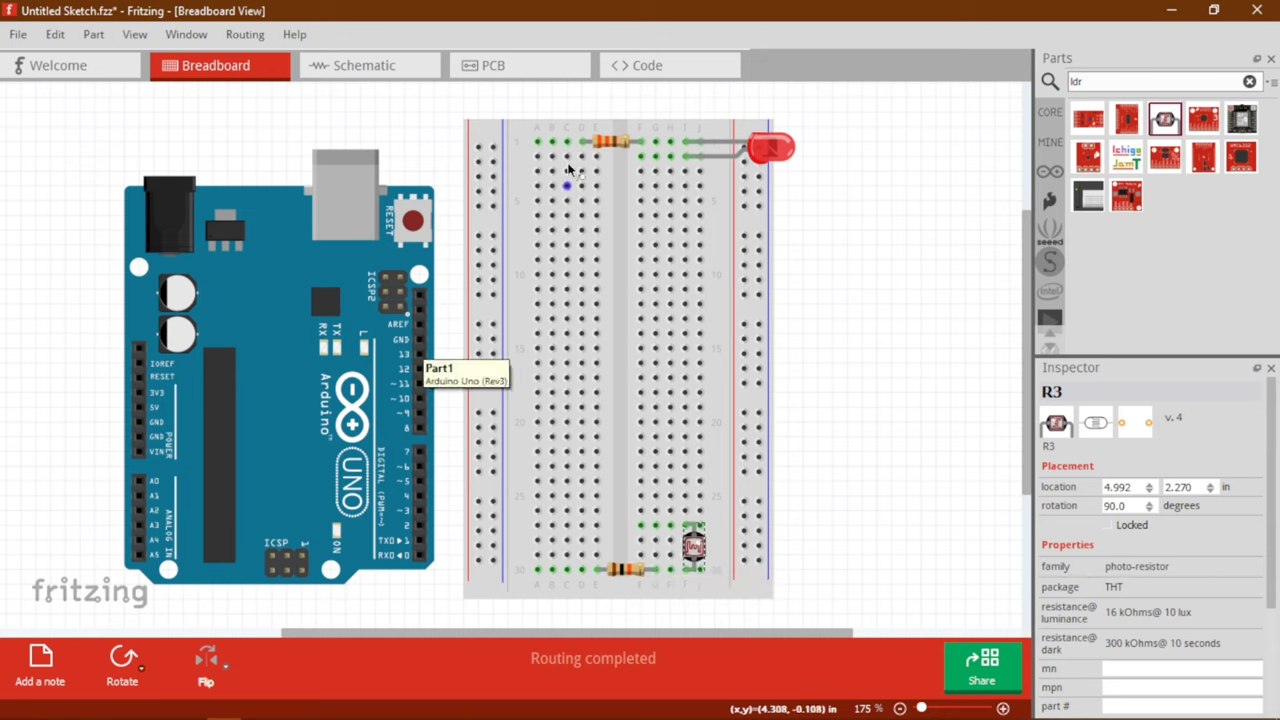
pyautogui.moveTo(567, 142)
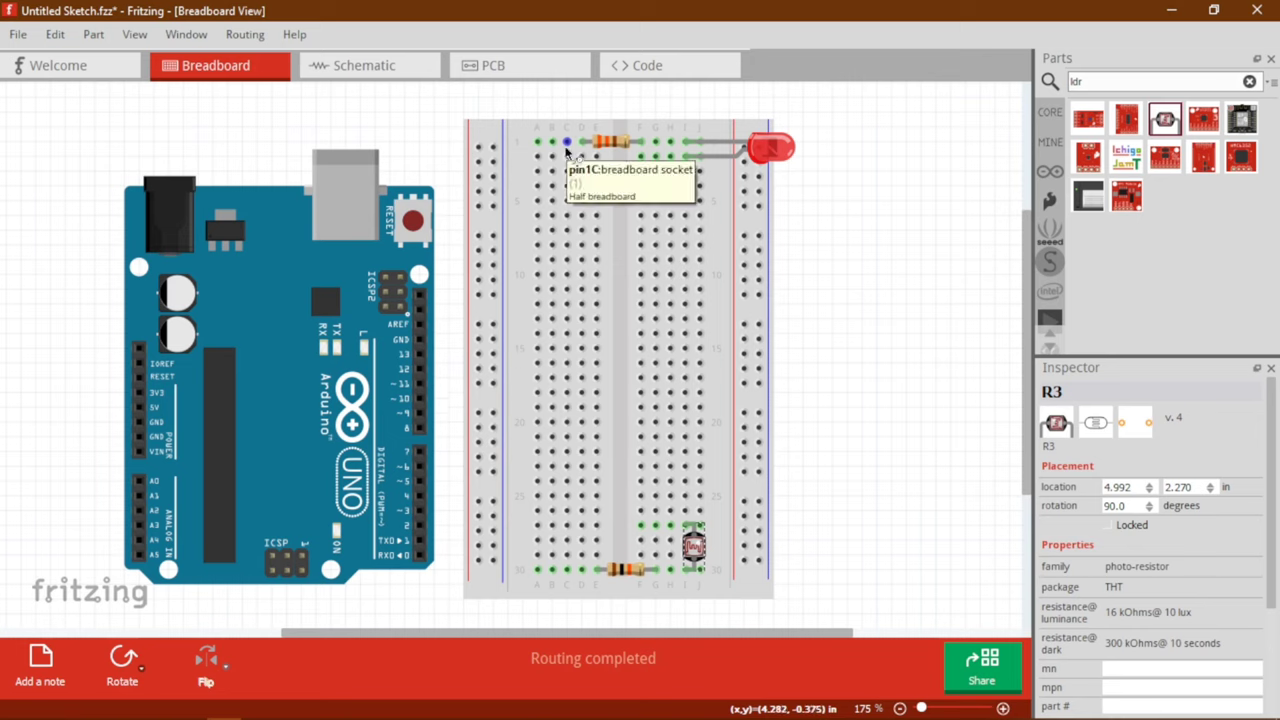
pyautogui.moveTo(553, 142)
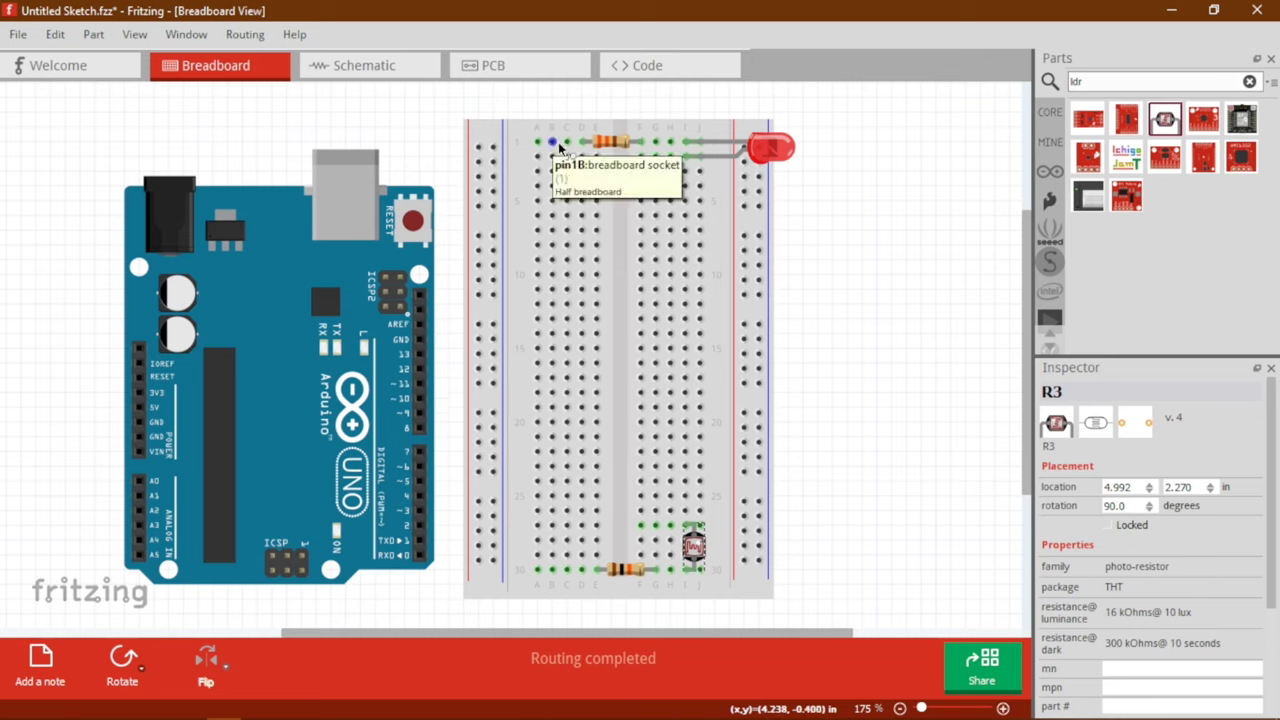
pyautogui.moveTo(730, 145)
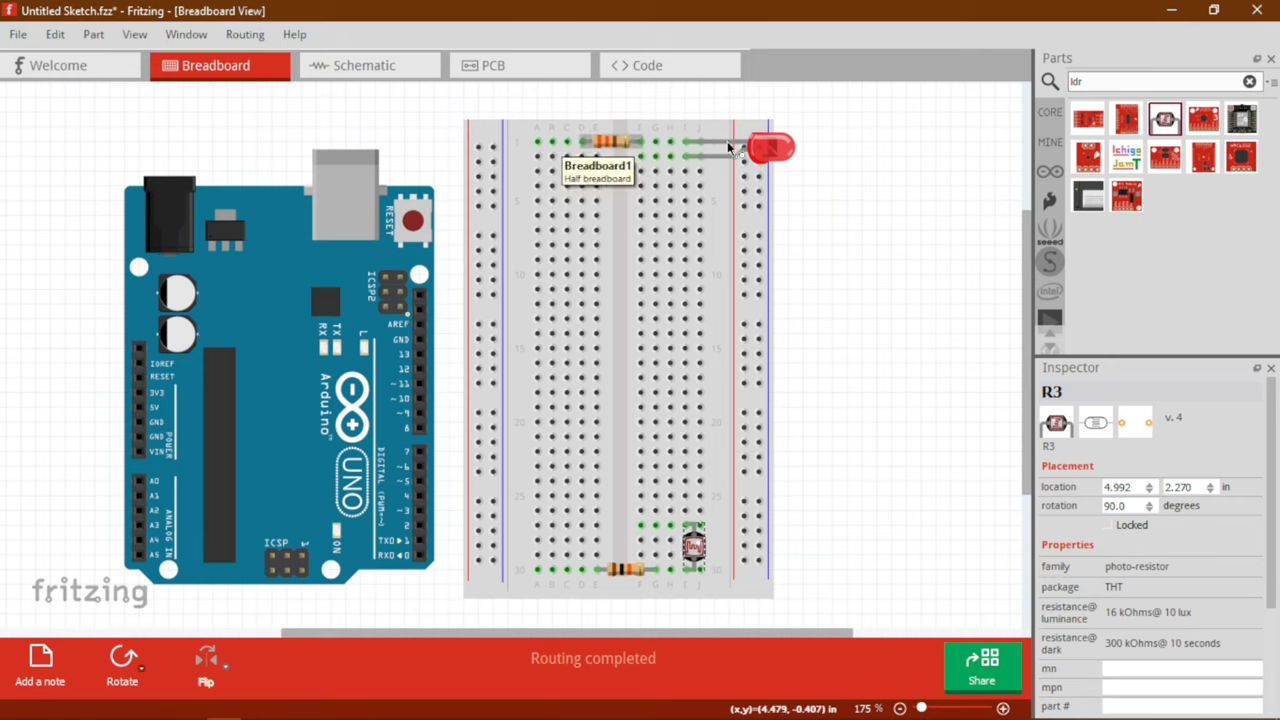
pyautogui.moveTo(540, 140)
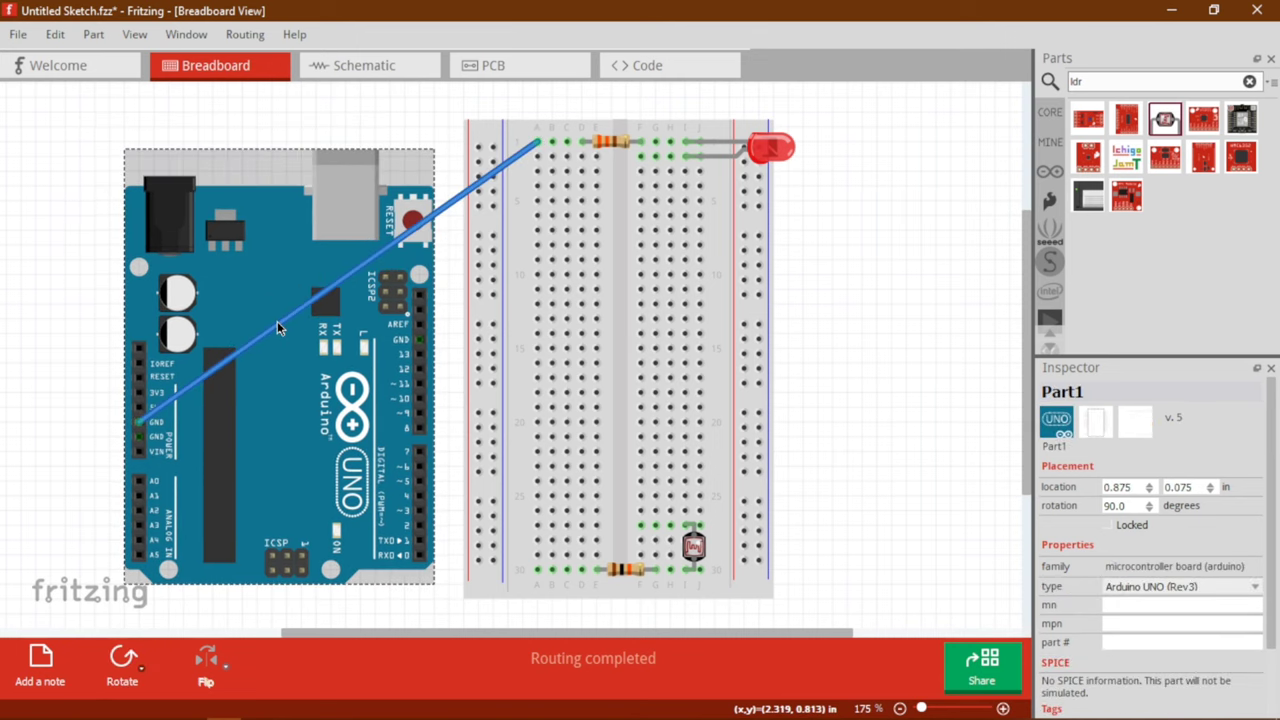
# - Wire an Arduino power pin to row 1 and add a short jumper near the top
pyautogui.click(280, 320)
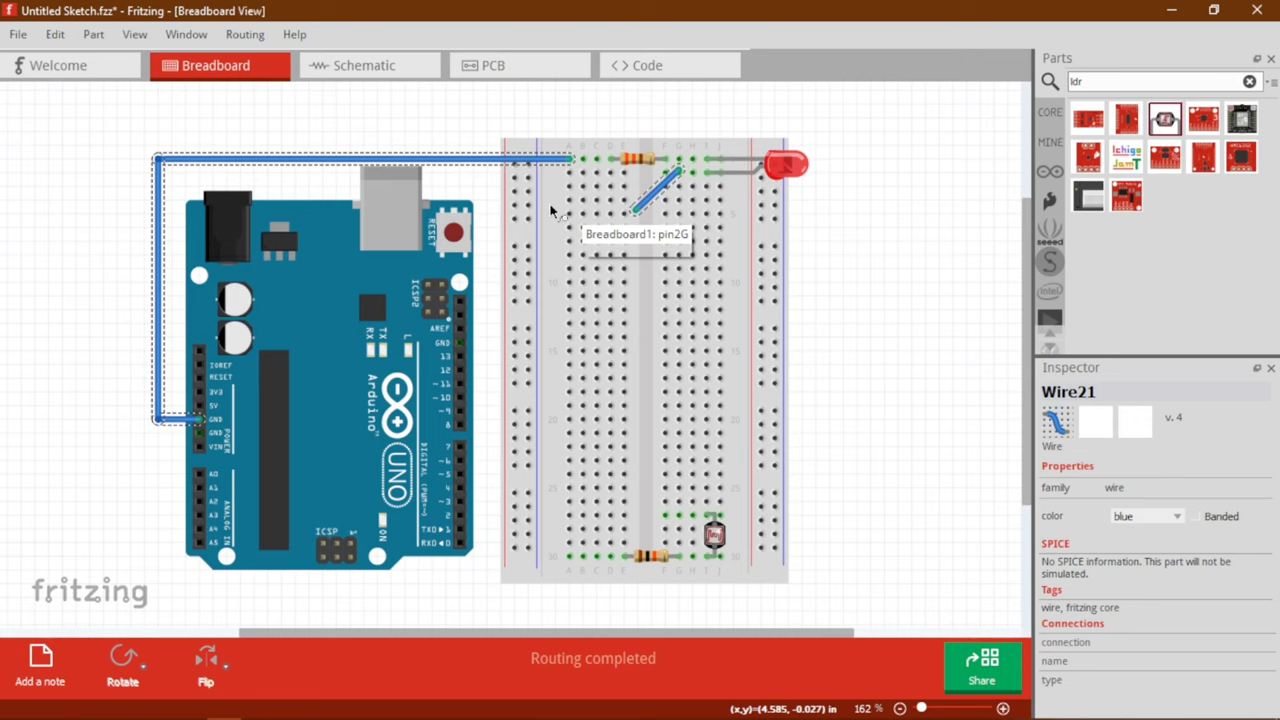
# - Route a wire from an Arduino digital pin to the top rows near the LED
pyautogui.moveTo(628, 210); pyautogui.dragTo(480, 390)
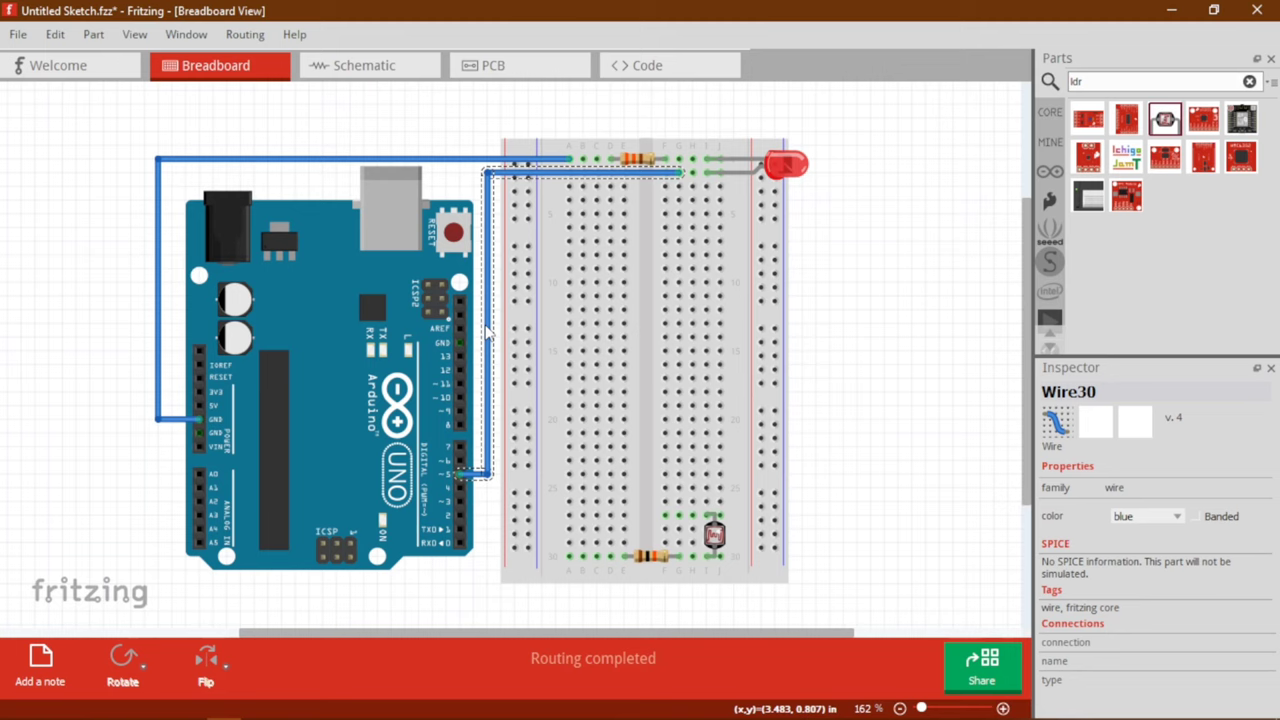
pyautogui.moveTo(1160, 478)
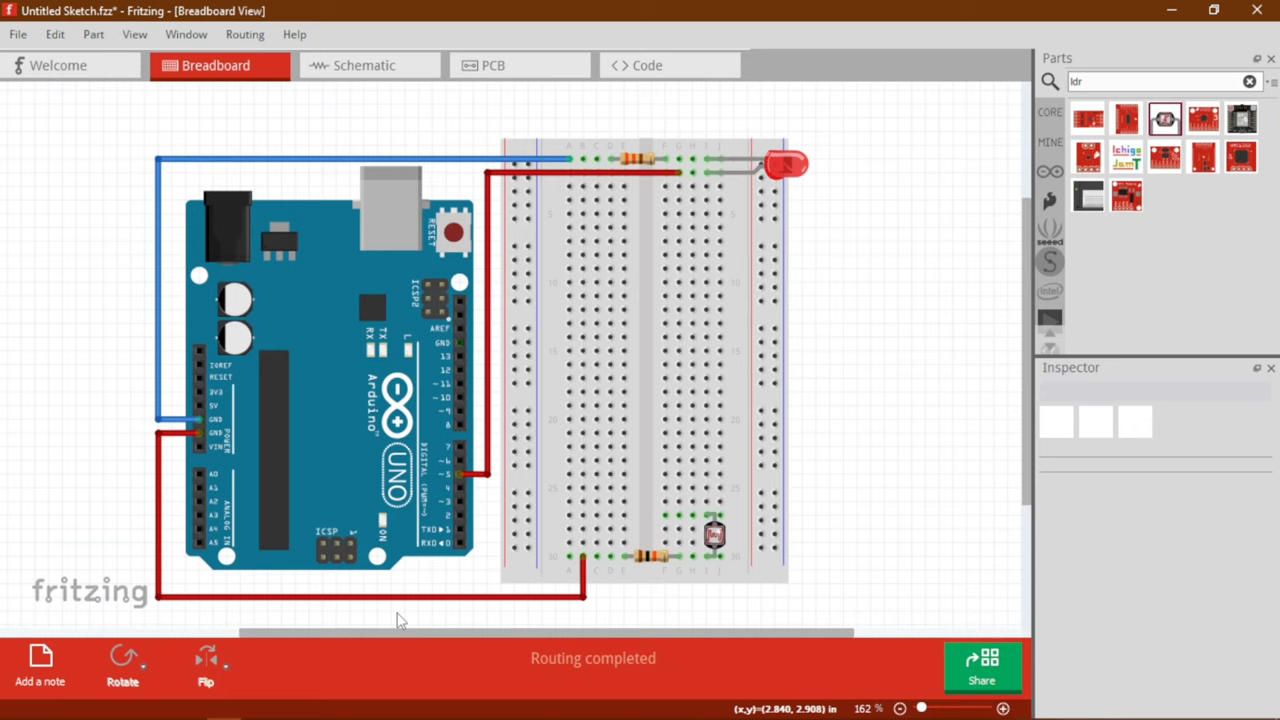
pyautogui.moveTo(668, 520)
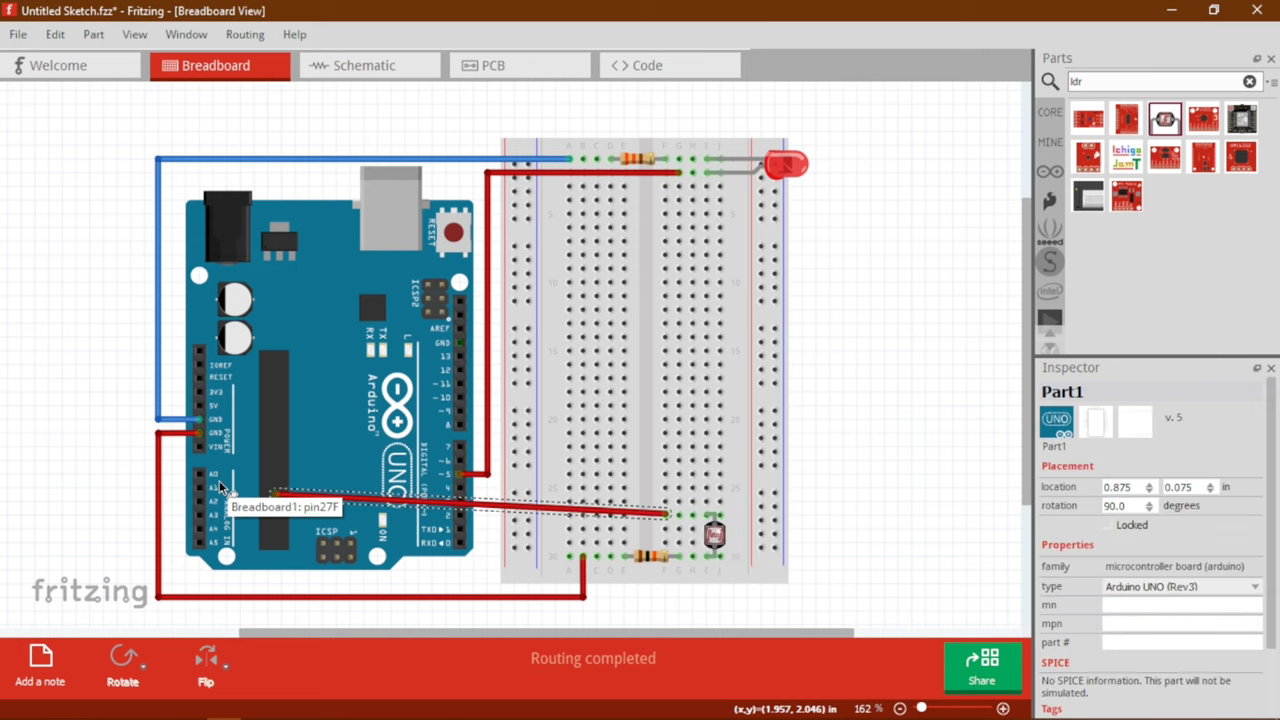
# - Wire A0 to the photoresistor row, colour the ground wire black and the A0 wire orange
pyautogui.click(230, 485)
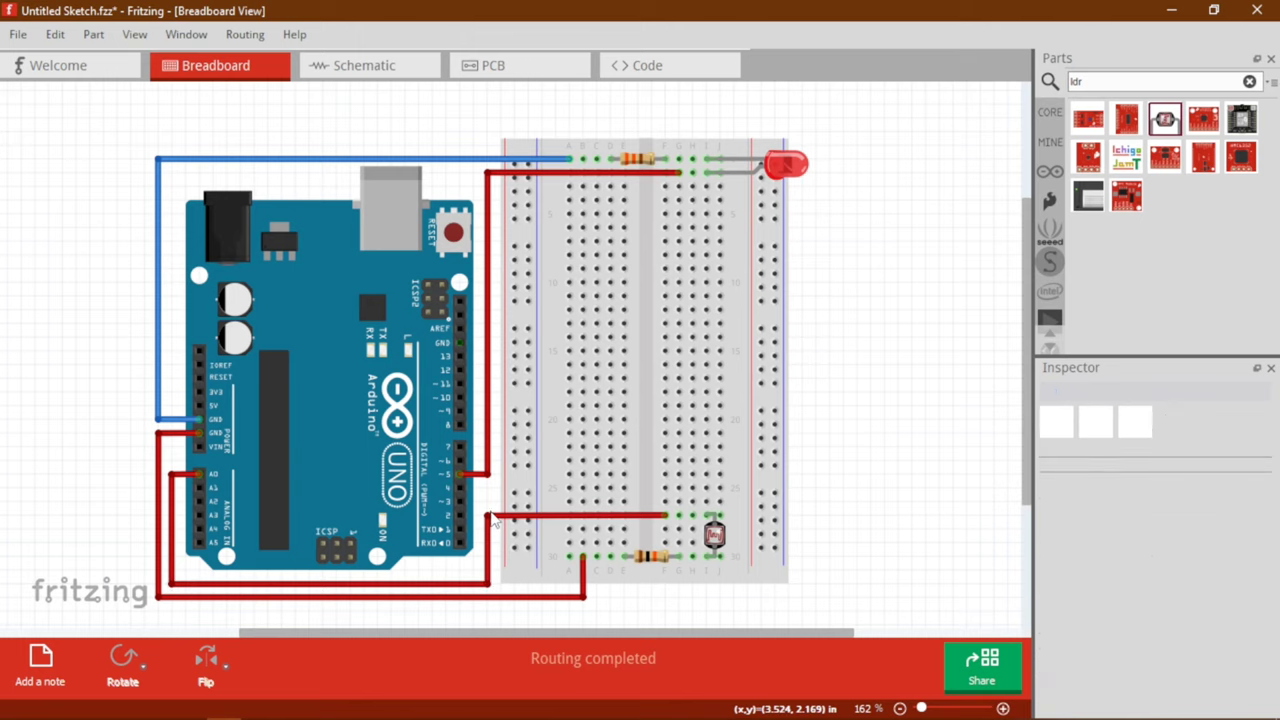
pyautogui.click(1145, 516)
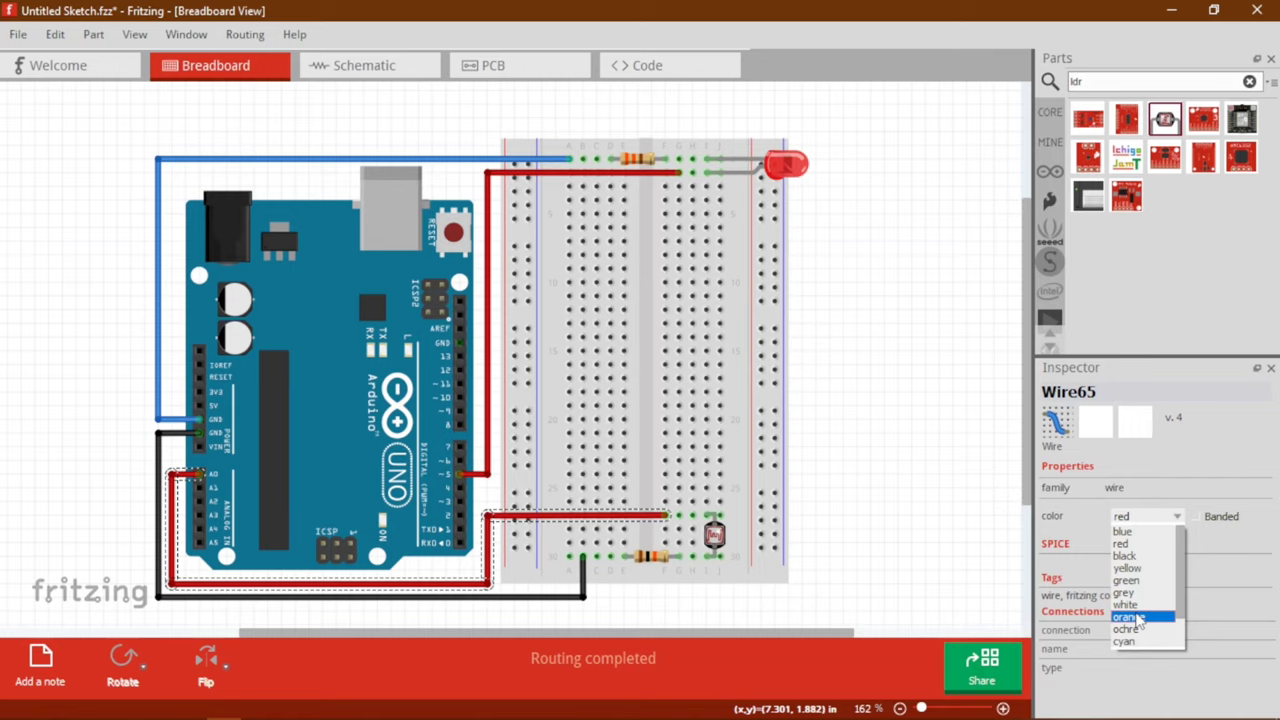
pyautogui.click(363, 65)
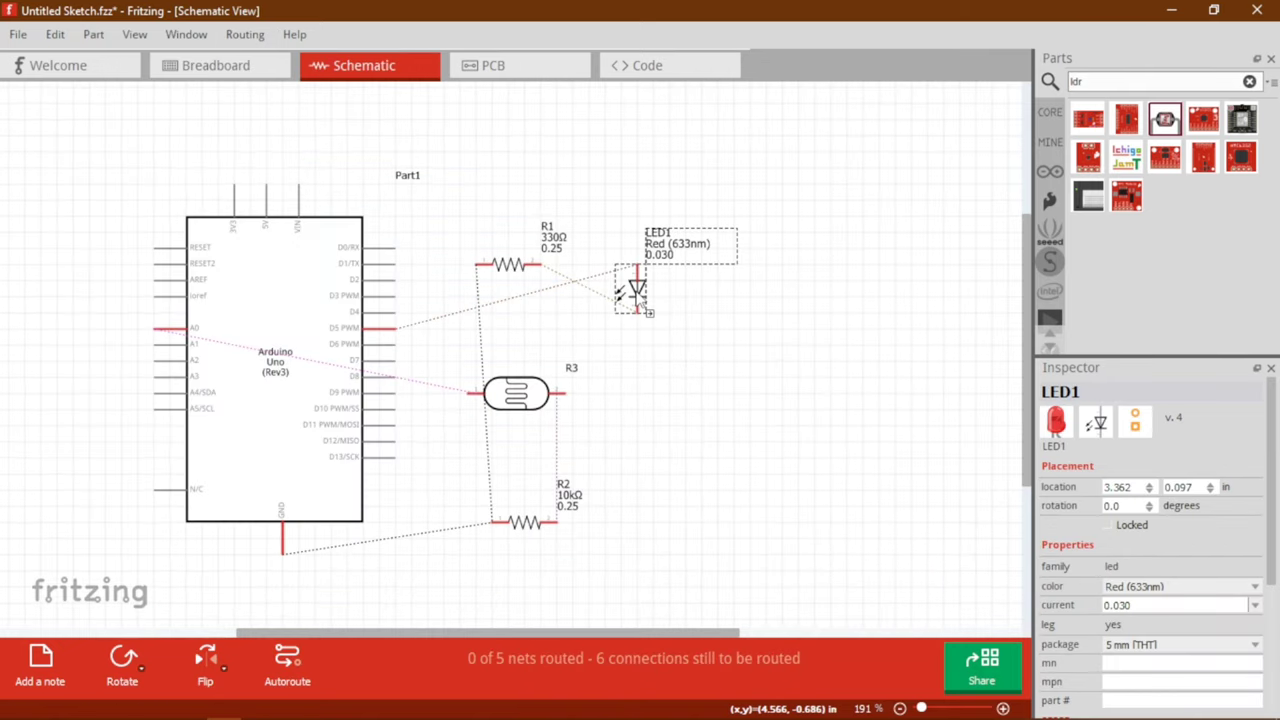
# - Move the LED above the 330Ω resistor and autoroute the schematic connections
pyautogui.moveTo(638, 290); pyautogui.dragTo(505, 220)
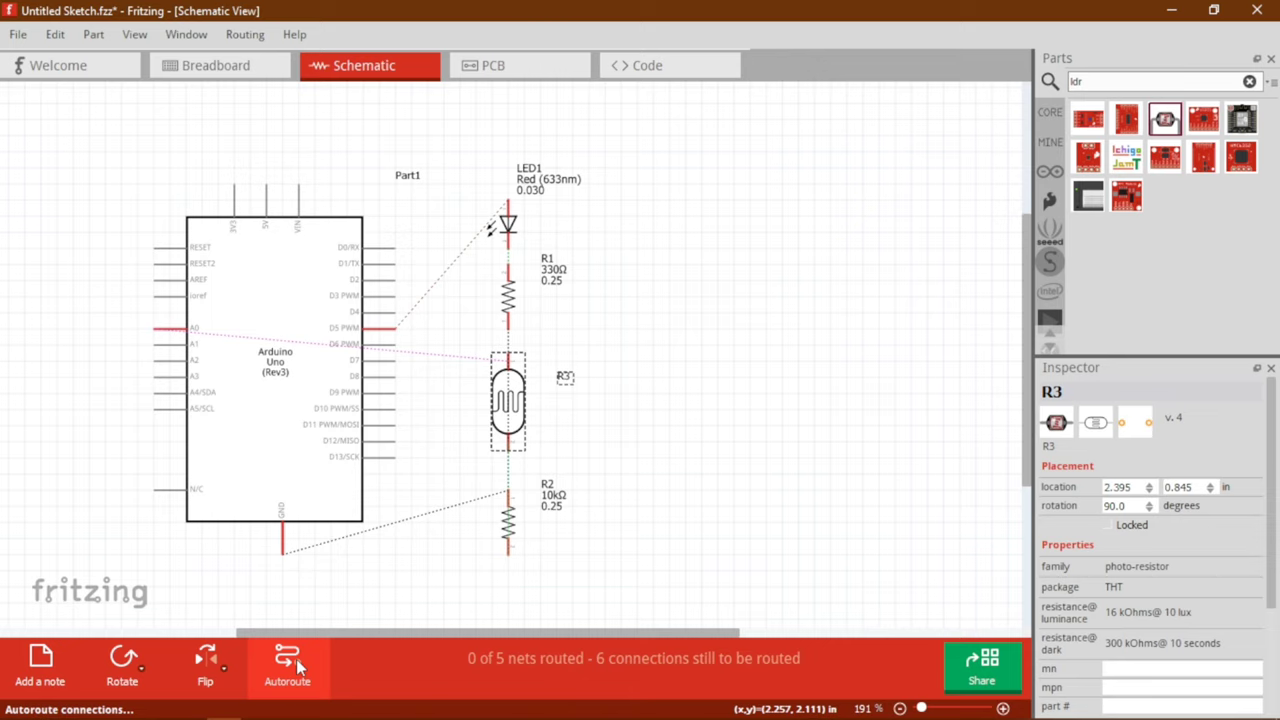
pyautogui.click(287, 665)
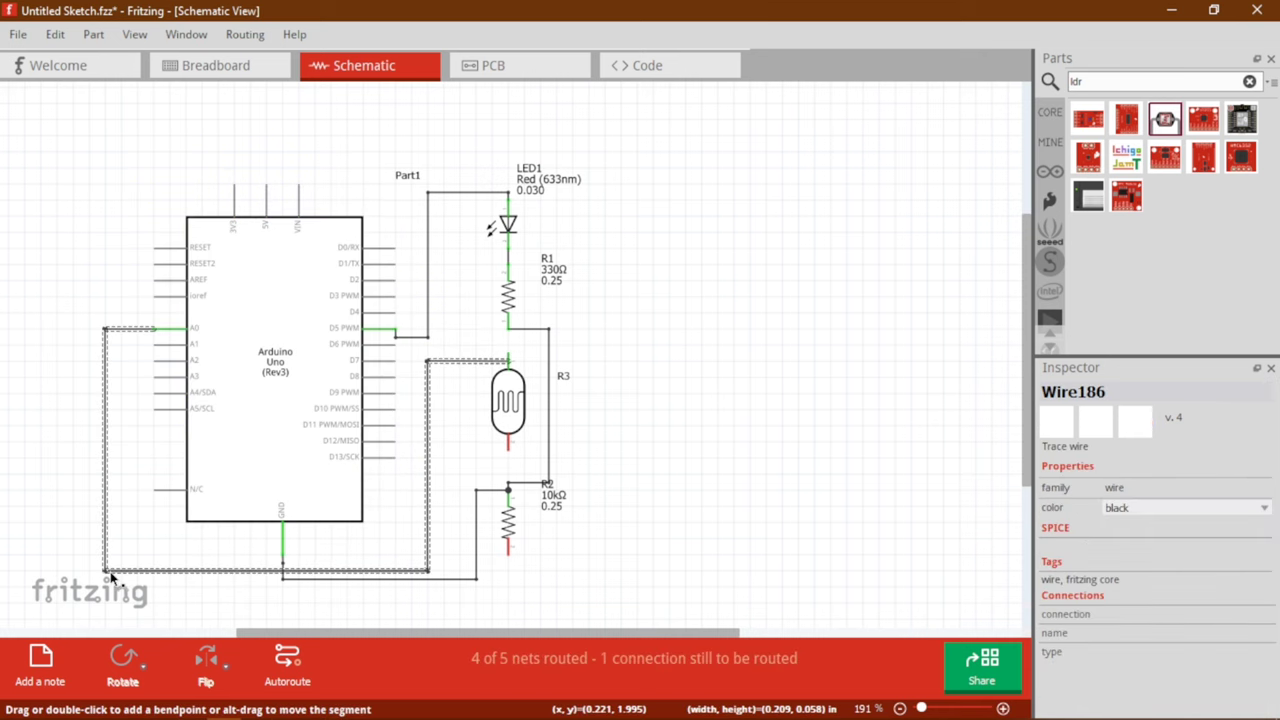
pyautogui.scroll(3)
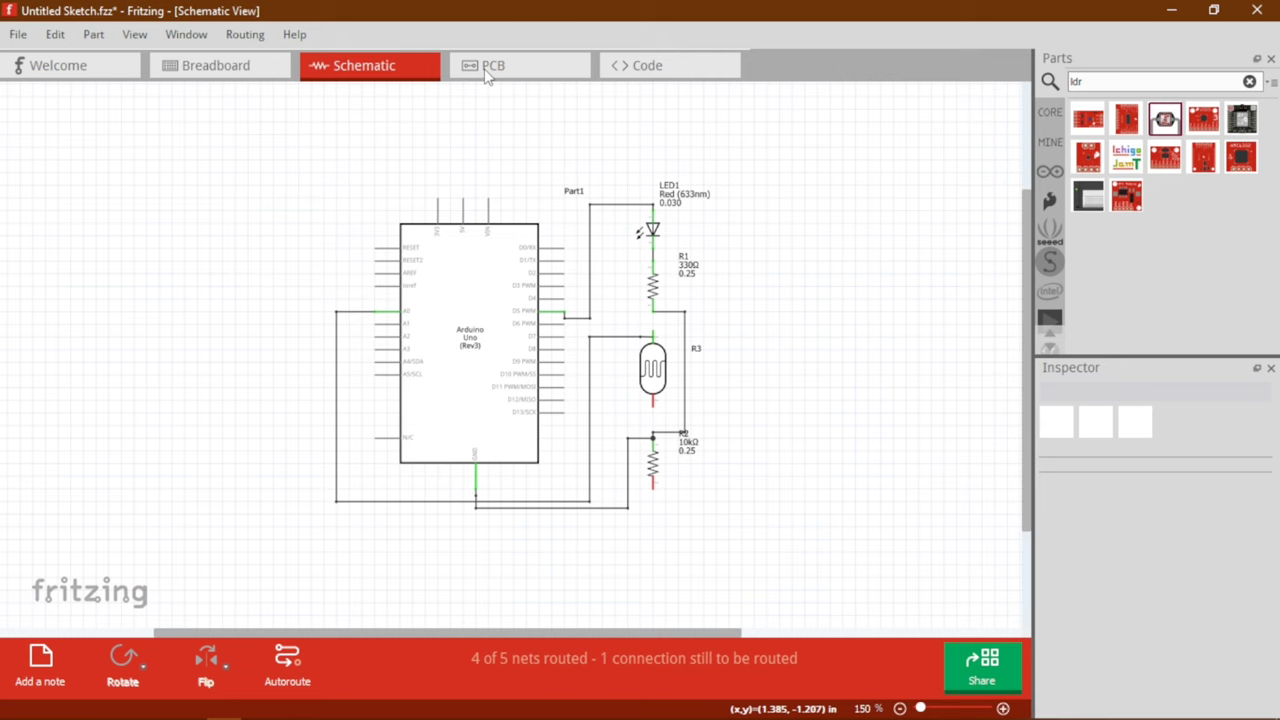
# - Autoroute the PCB traces and export the board as an etchable SVG
pyautogui.click(519, 65)
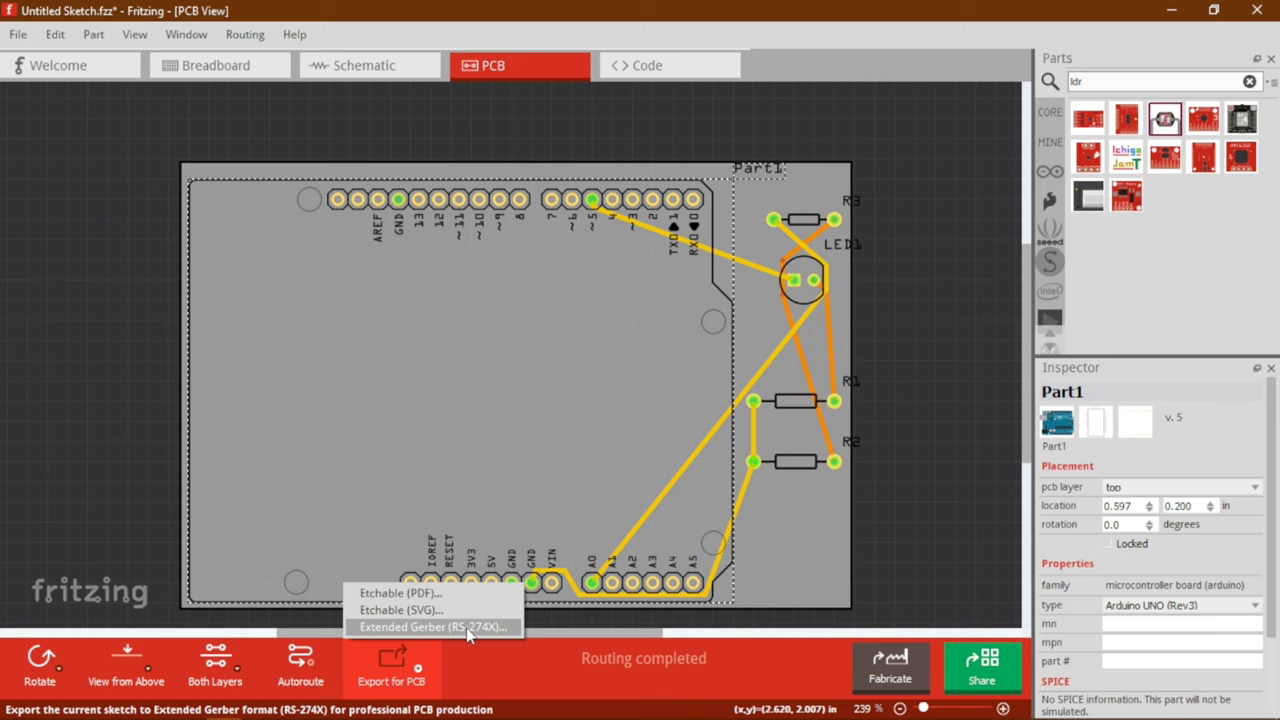
pyautogui.moveTo(400, 610)
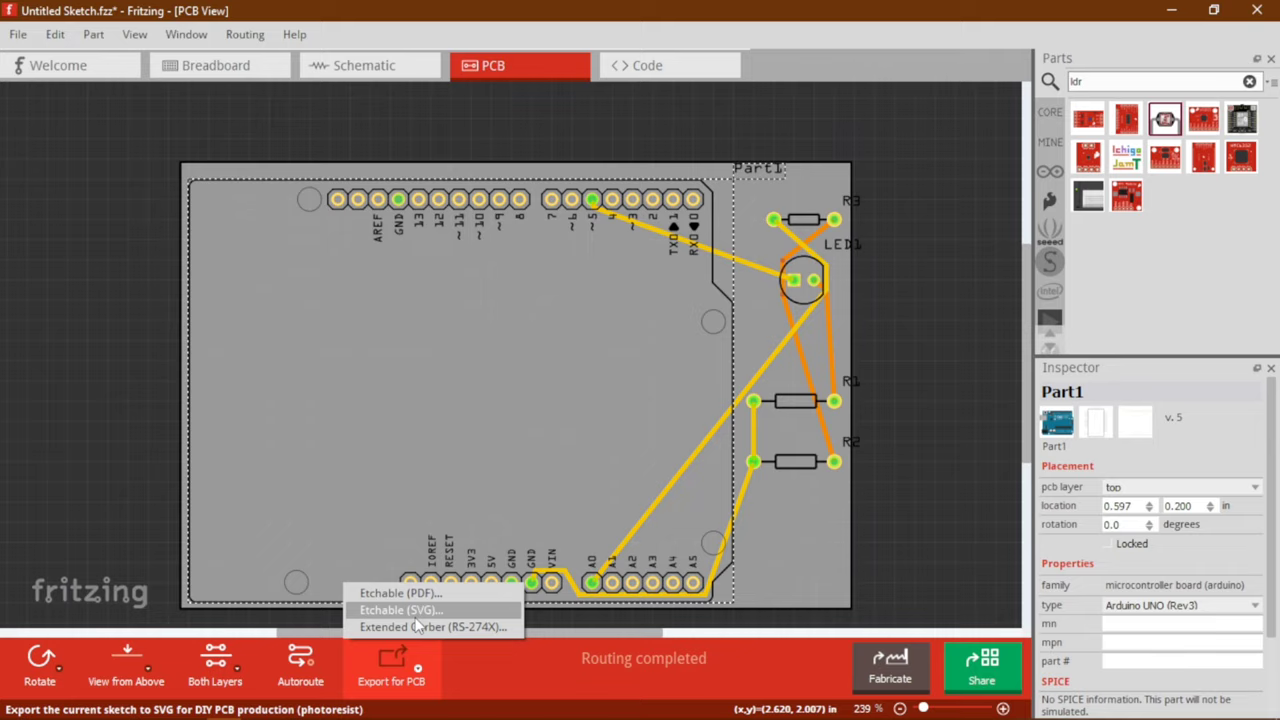
pyautogui.click(17, 34)
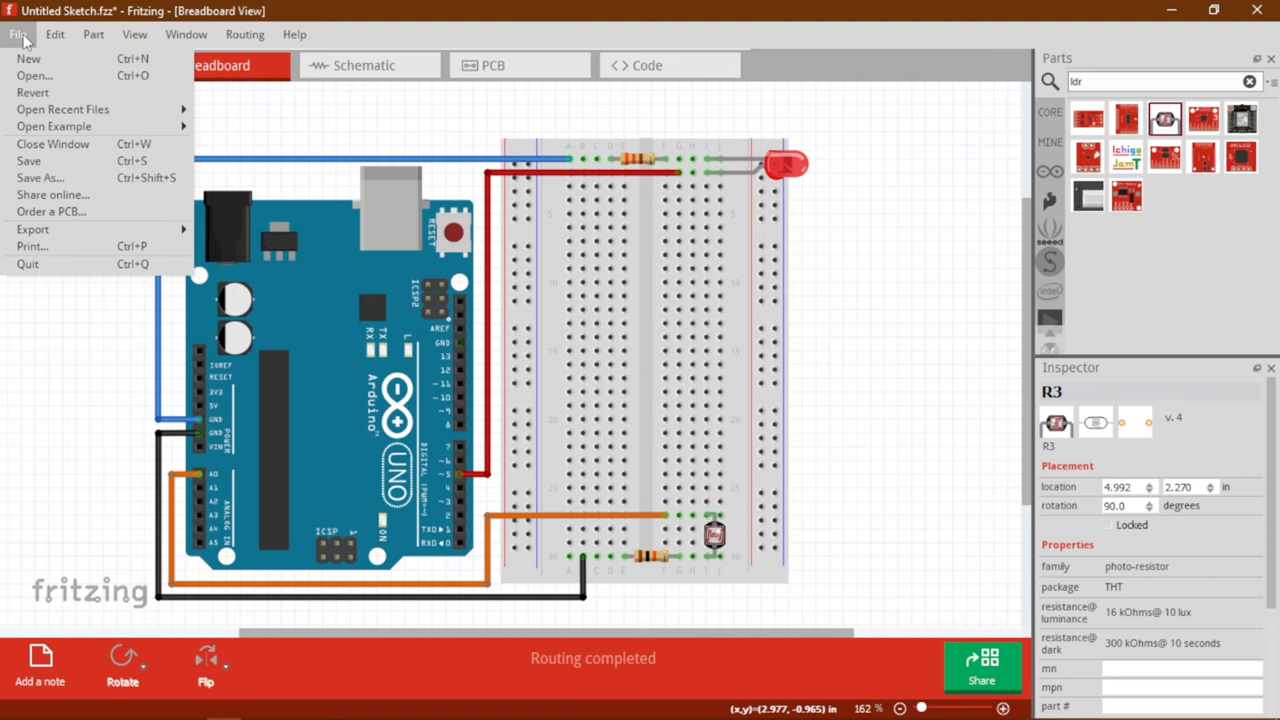
# - Show the Code view with the sketch reading the LDR on A0 and driving pin 5
pyautogui.click(647, 65)
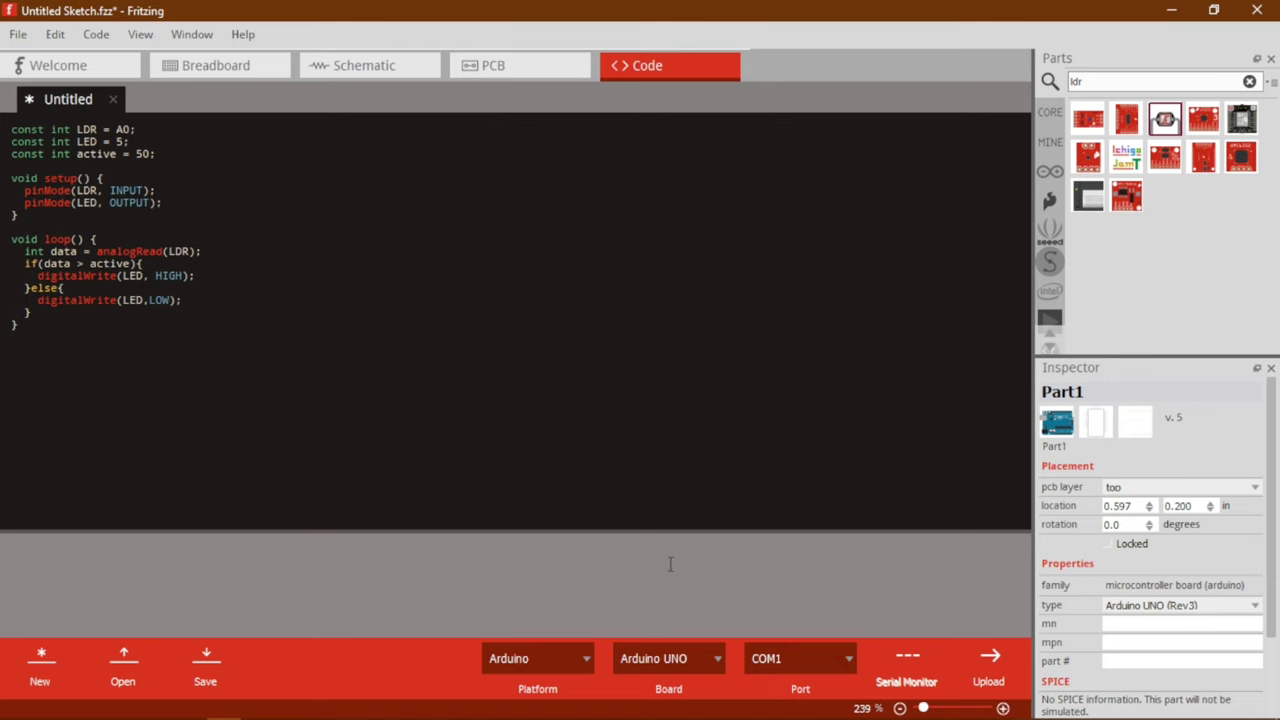
# - Choose COM3 as the upload port and Arduino UNO as the board
pyautogui.click(800, 658)
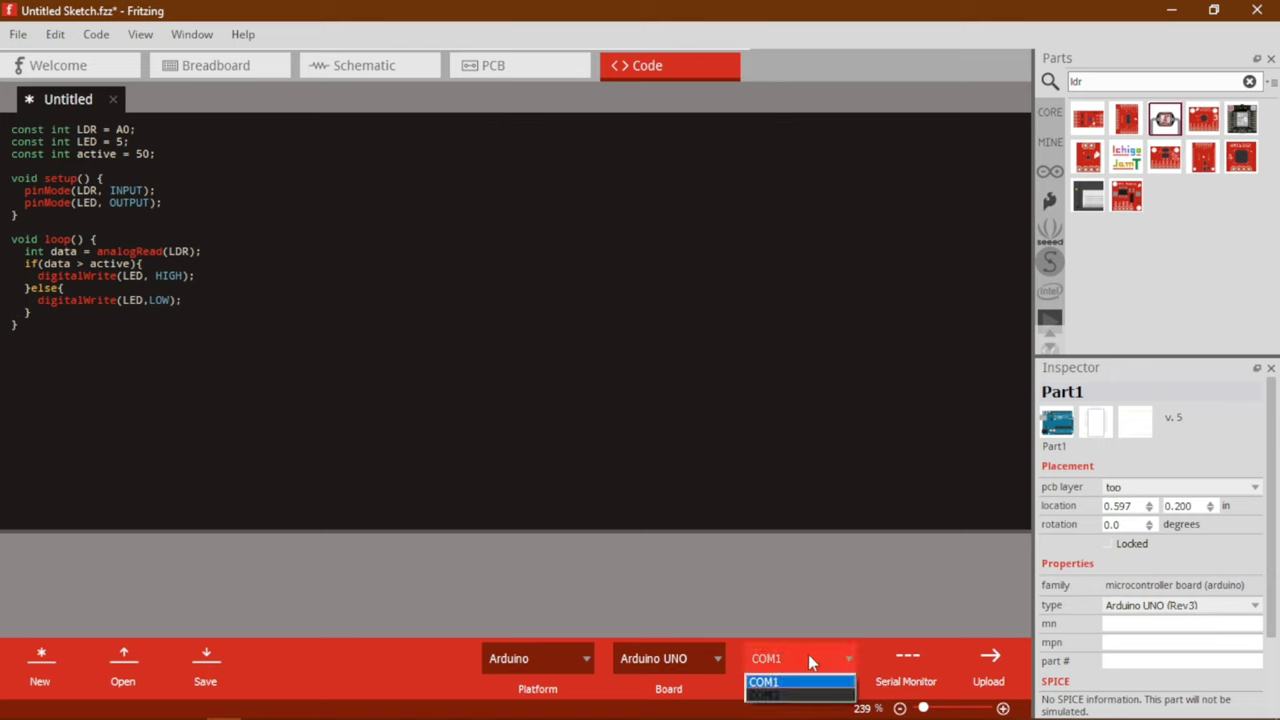
pyautogui.moveTo(790, 695)
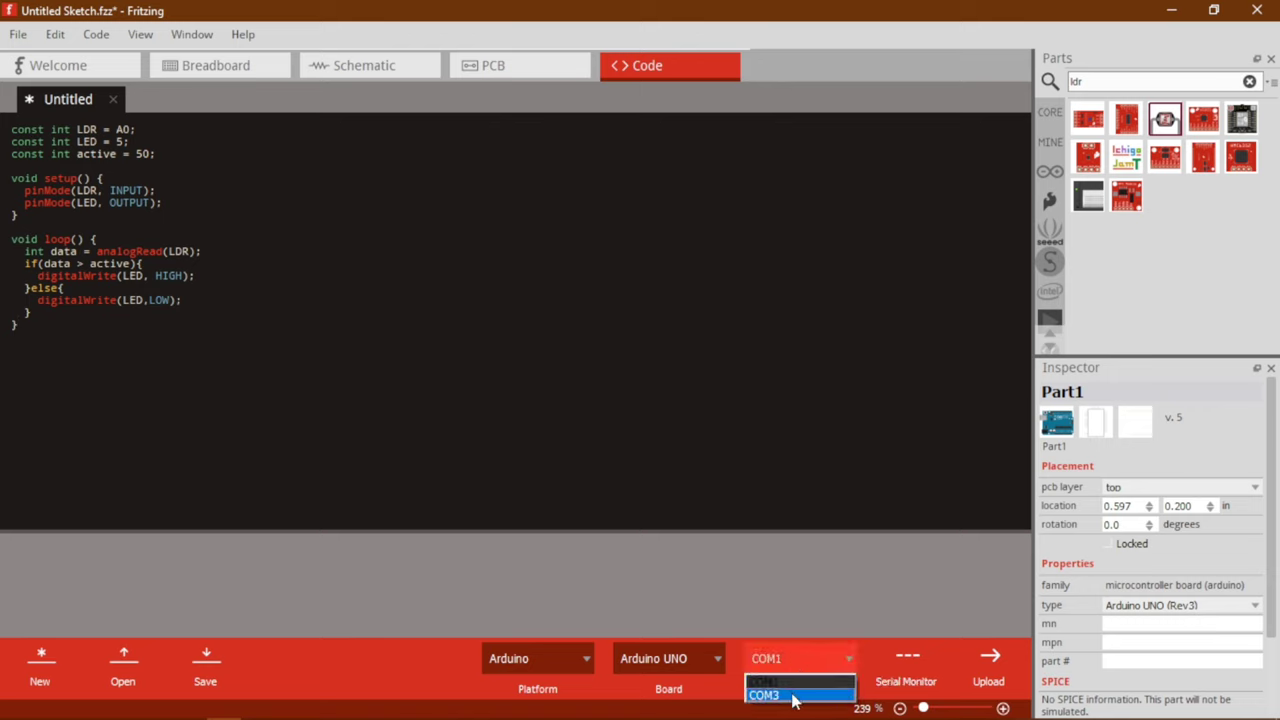
pyautogui.click(763, 695)
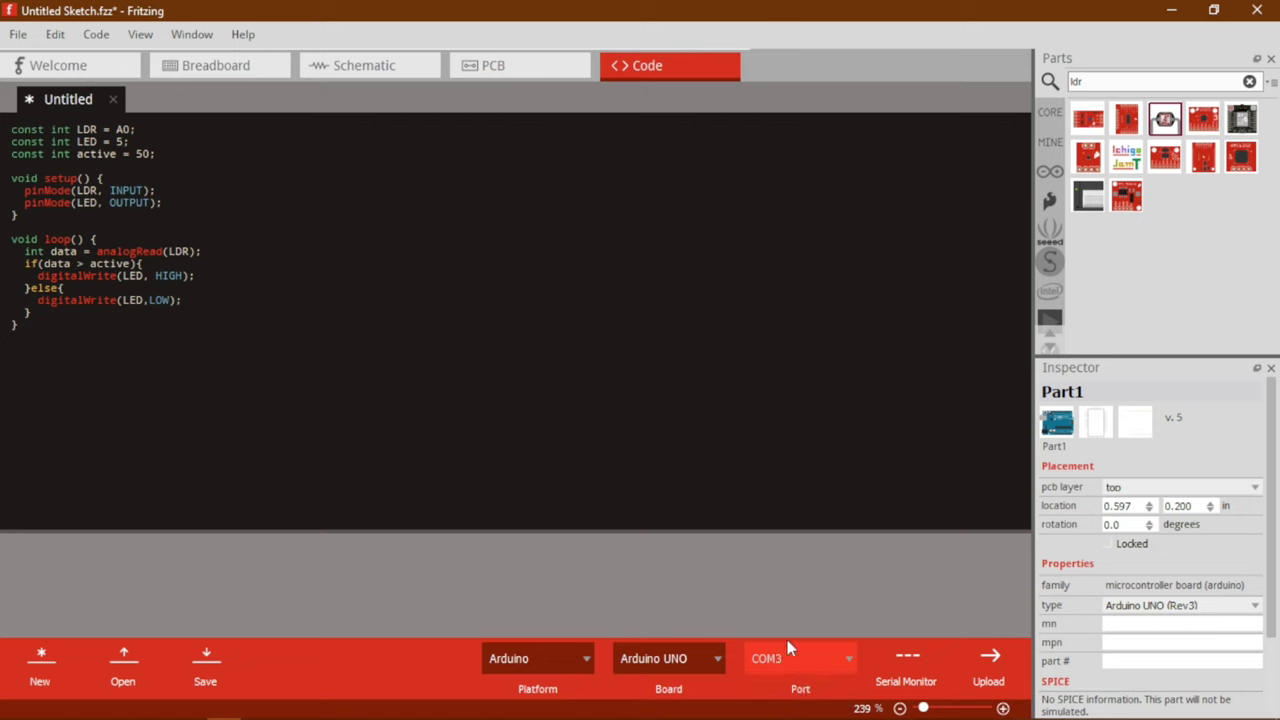
pyautogui.moveTo(840, 672)
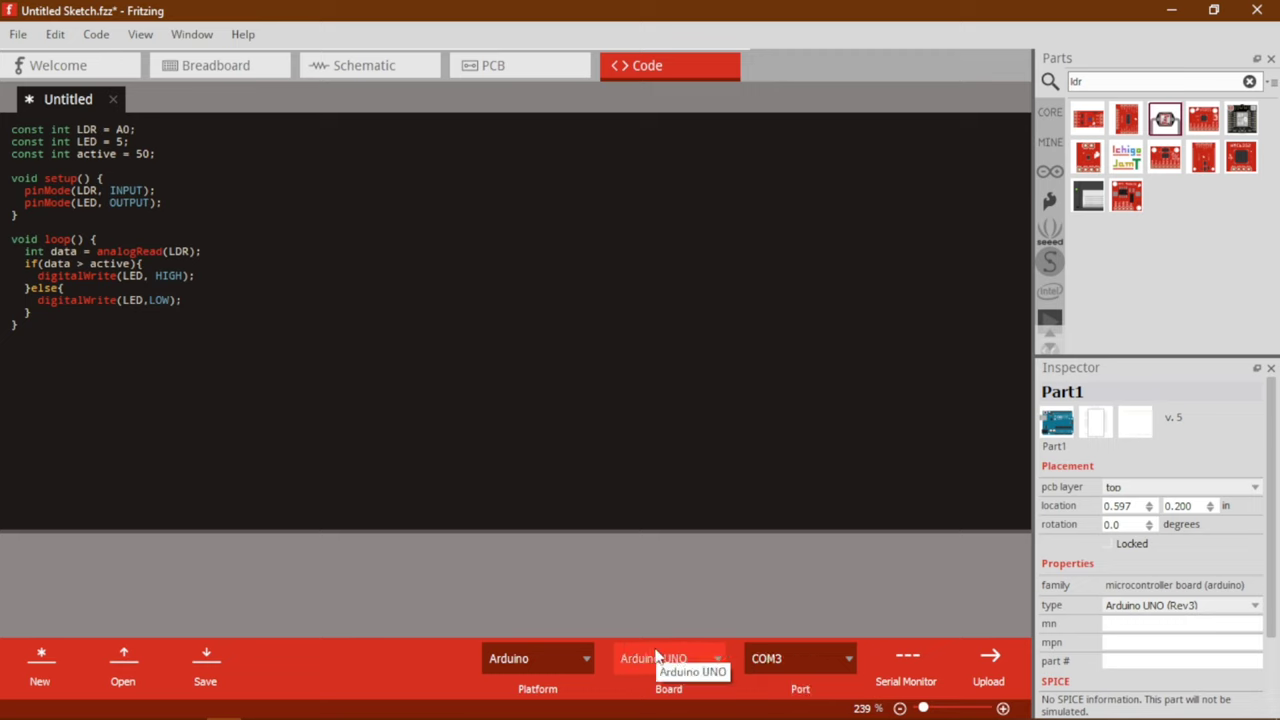
pyautogui.click(668, 658)
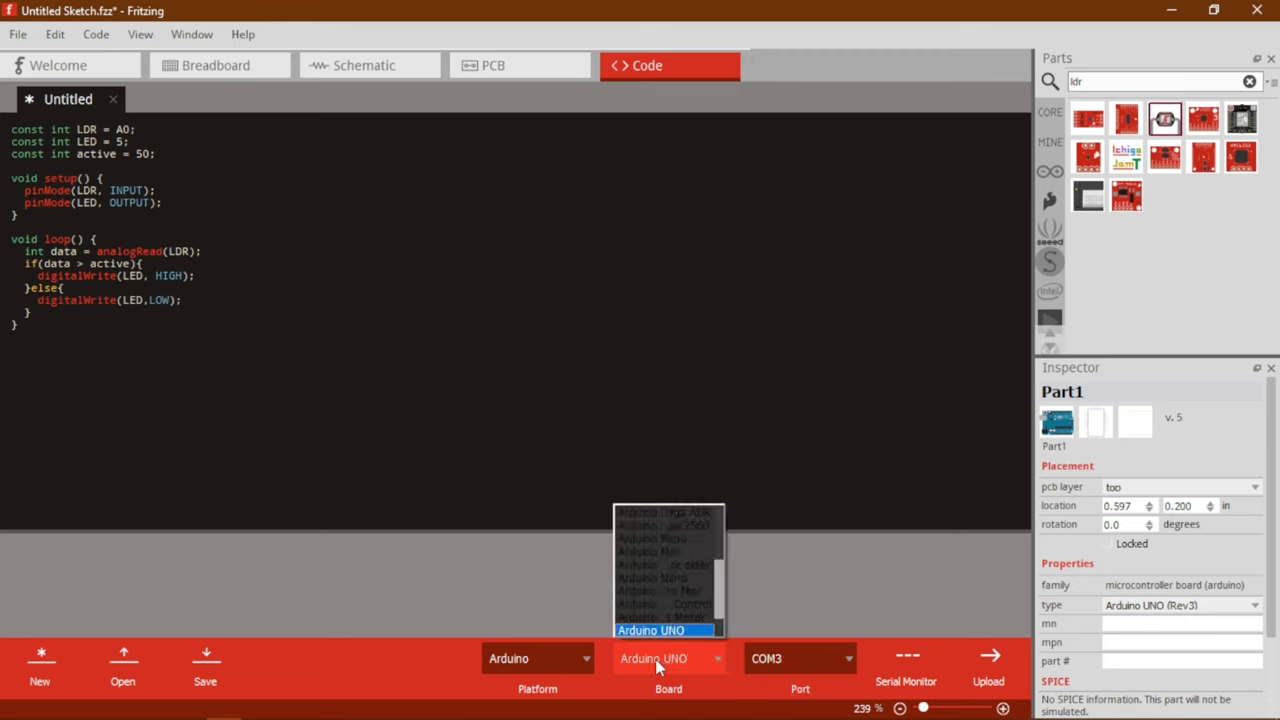
pyautogui.click(651, 630)
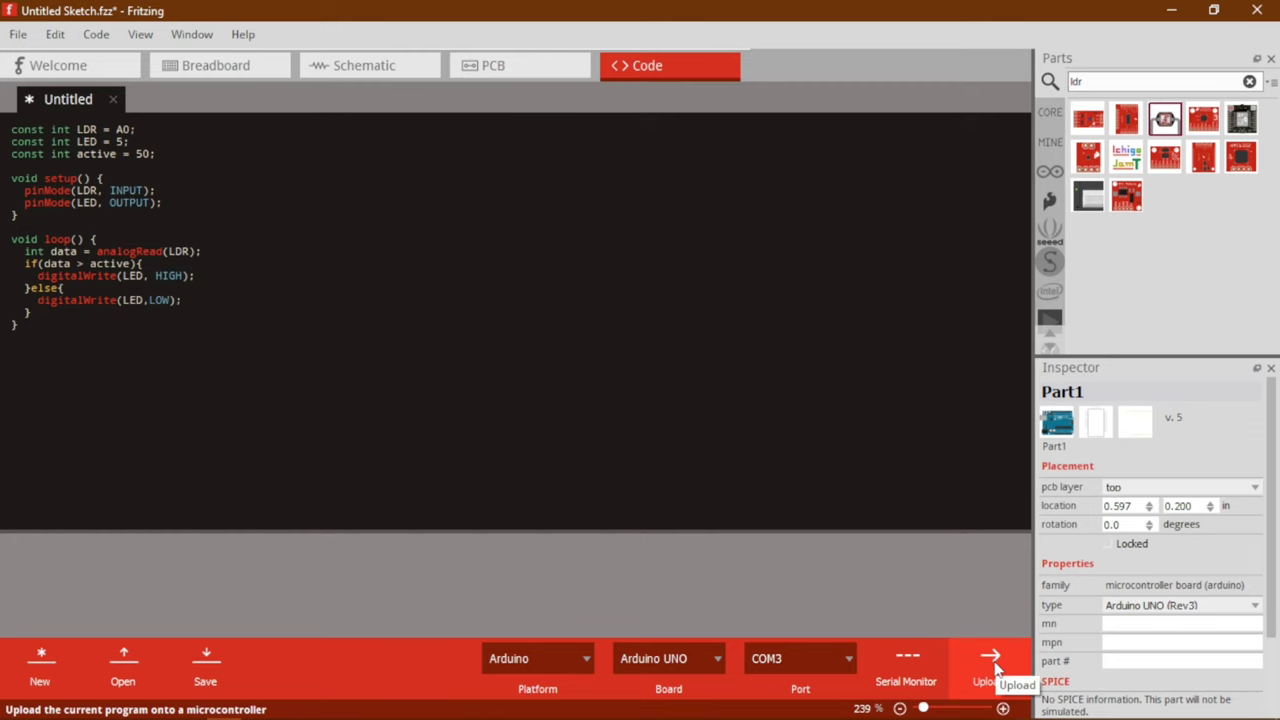
# - Upload the sketch, confirming the save as Untitled.ino
pyautogui.click(988, 660)
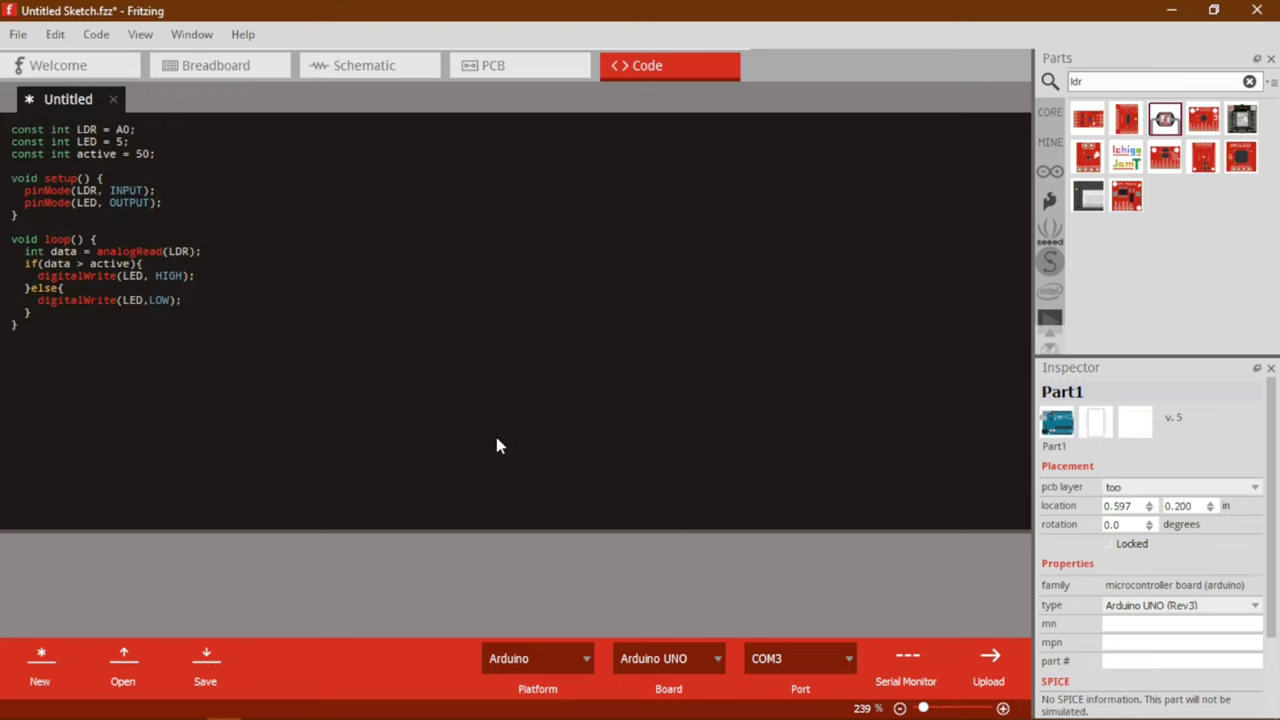
pyautogui.click(988, 665)
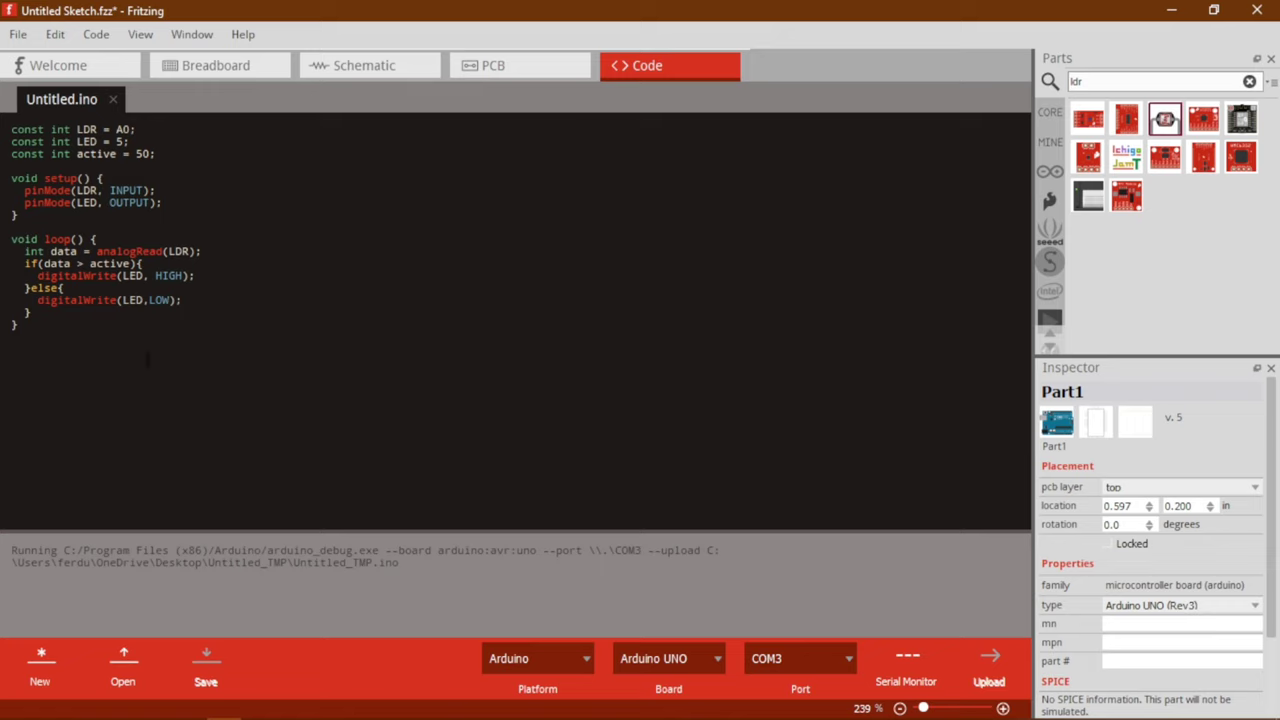
pyautogui.click(988, 658)
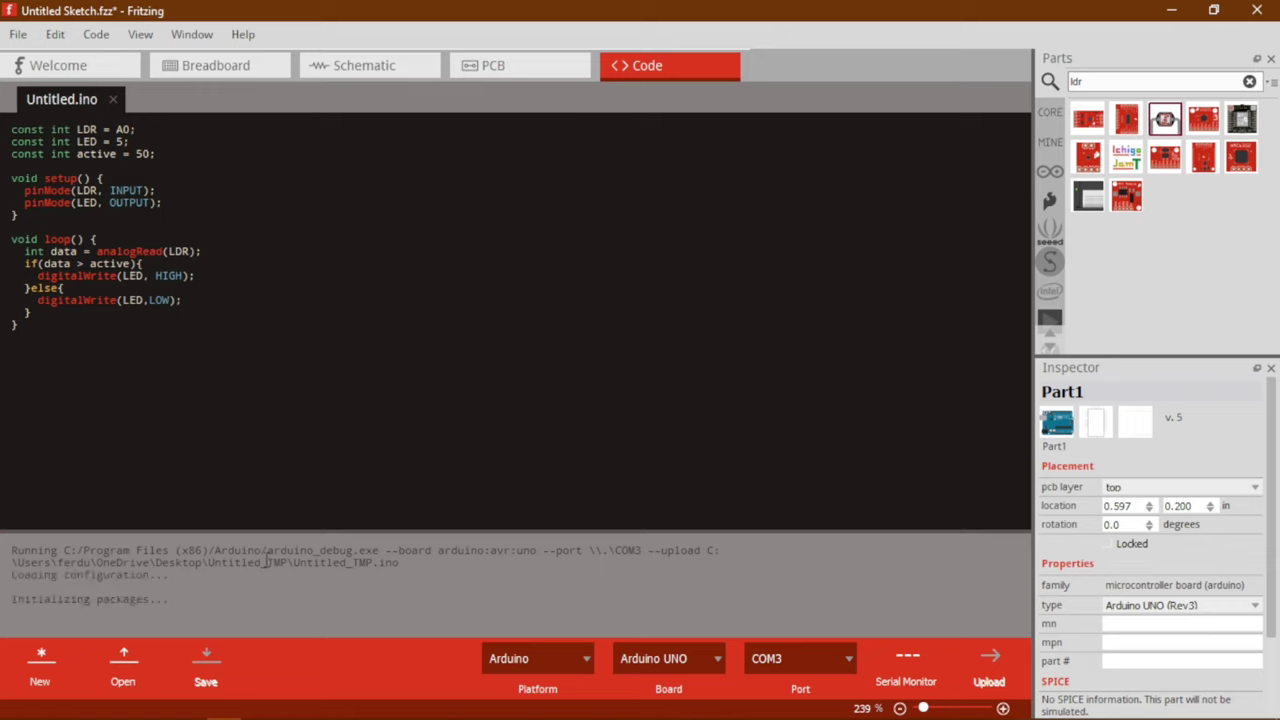